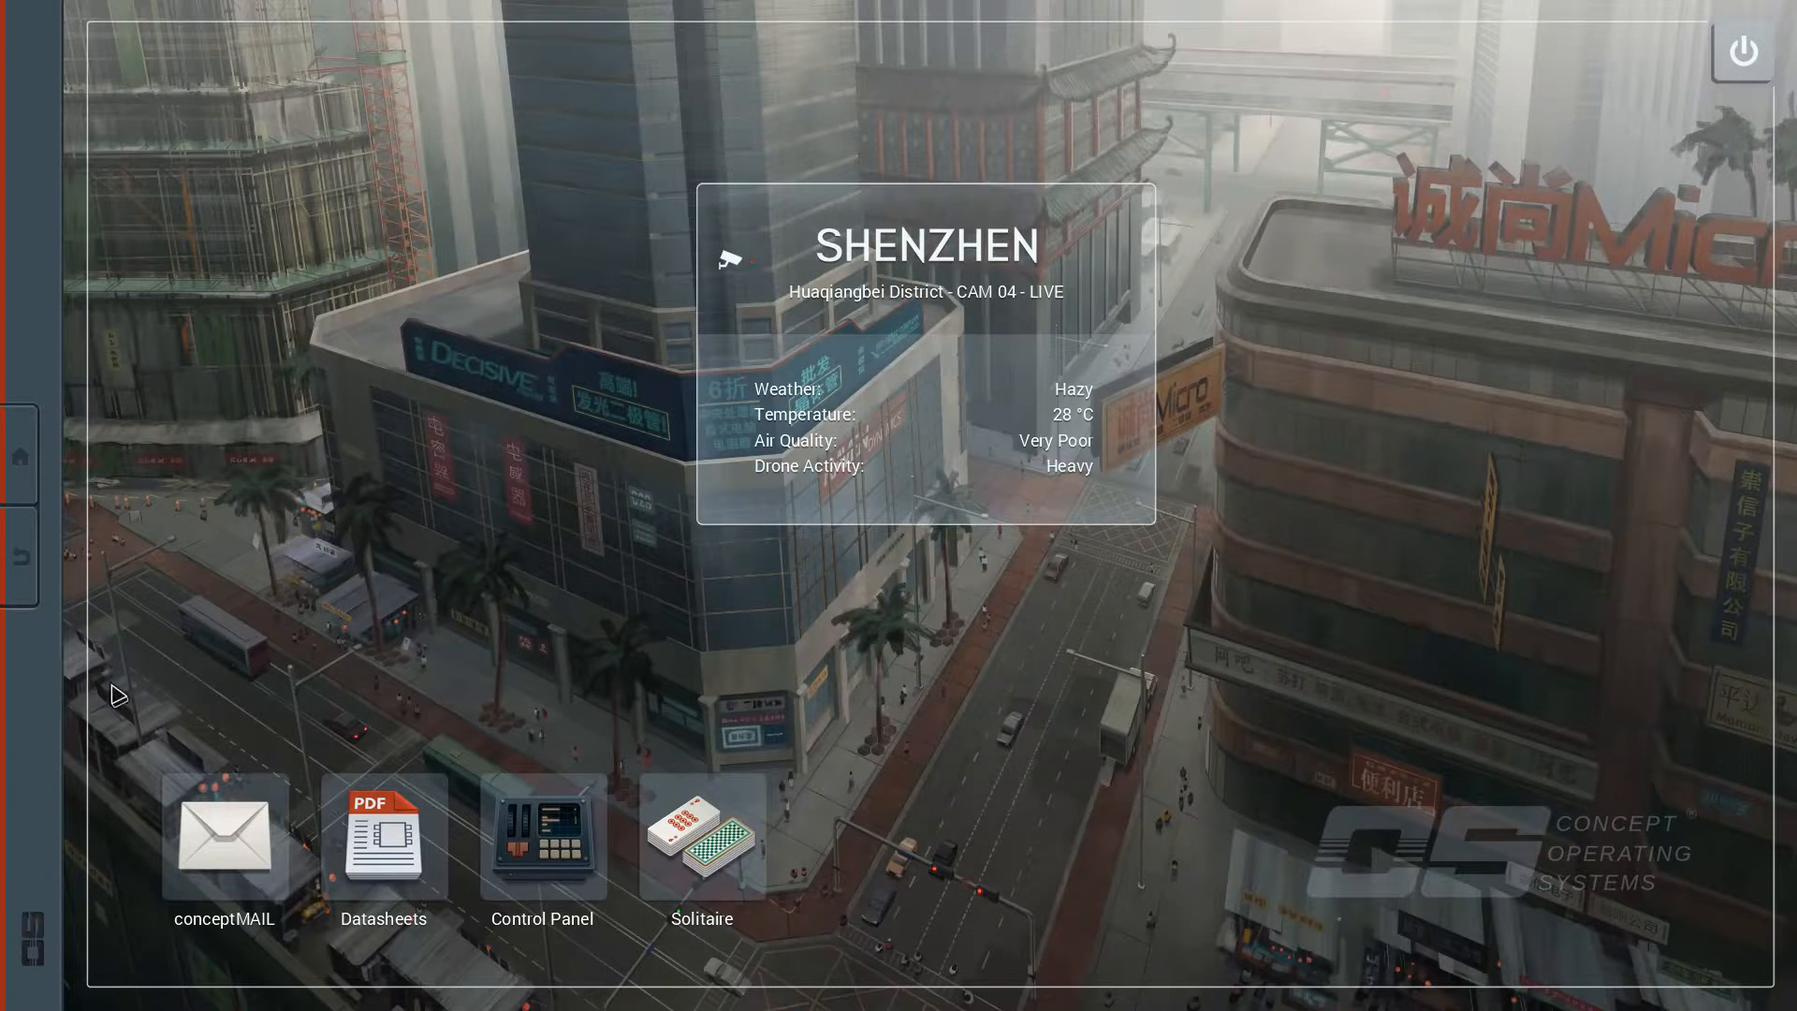
mouse_move(230, 850)
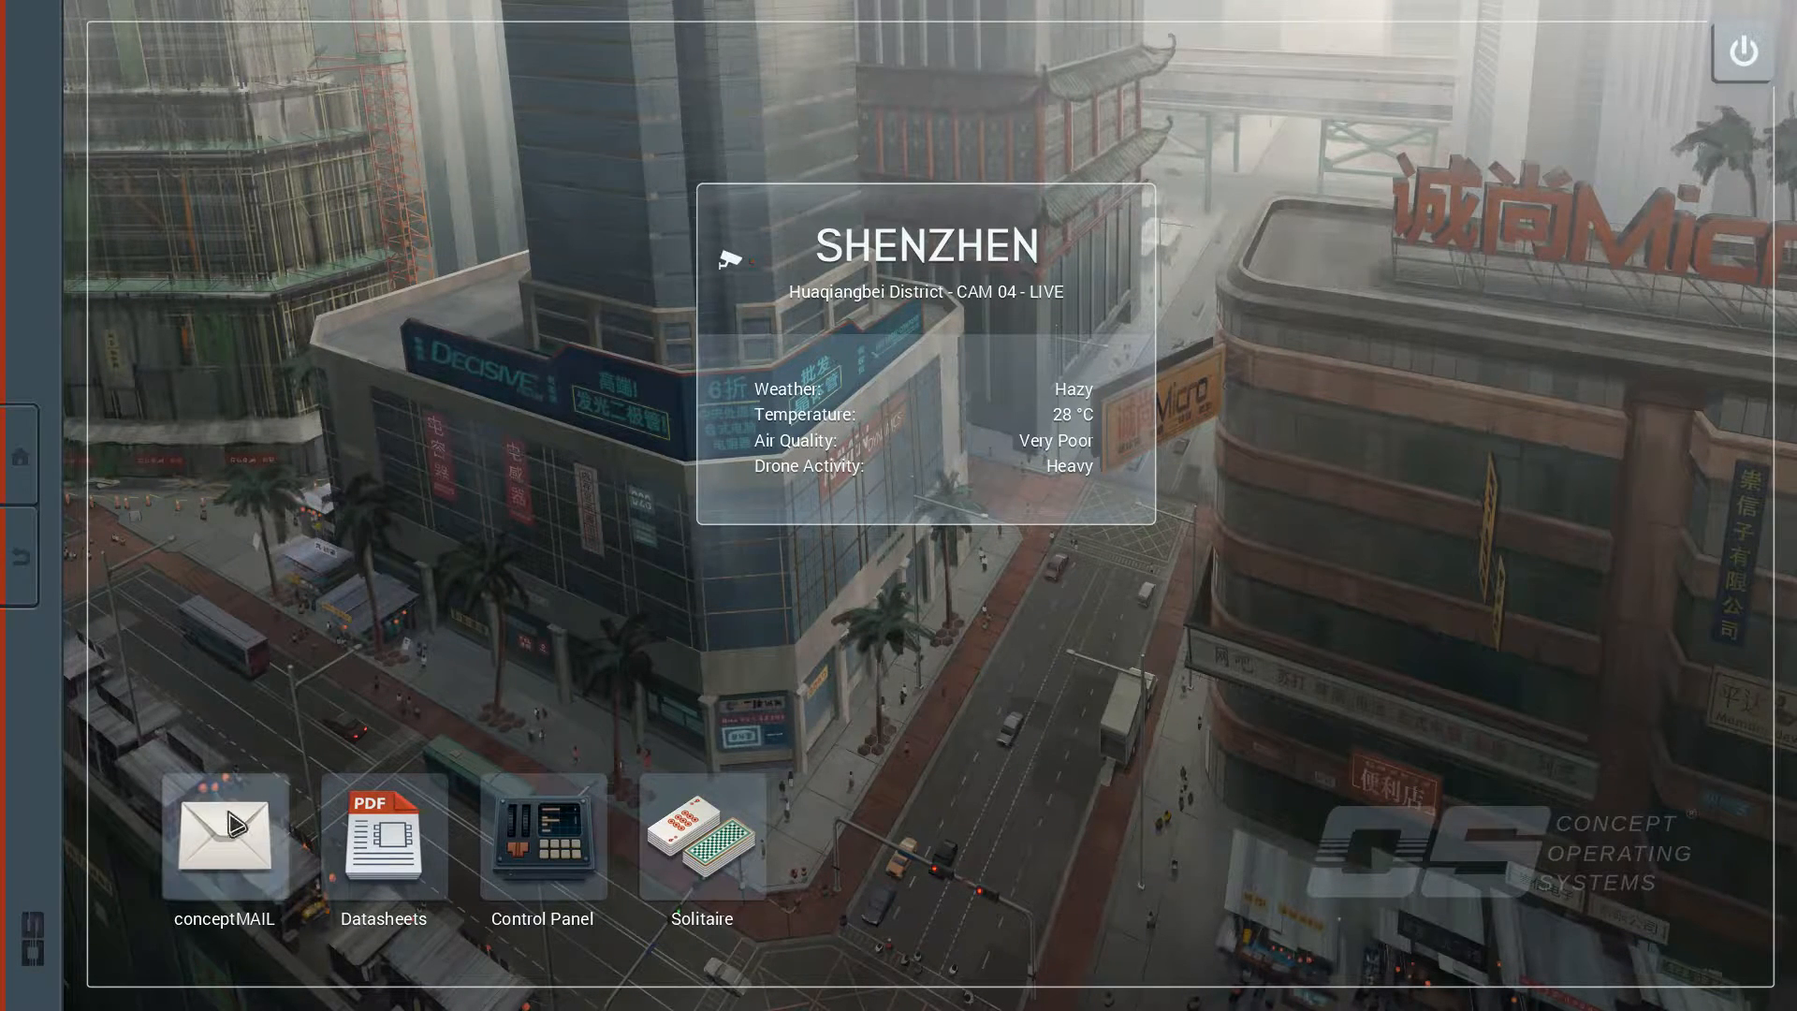
Browse the conceptMAIL messages and select the Virtual Reality Buzzer assignment.
click(226, 840)
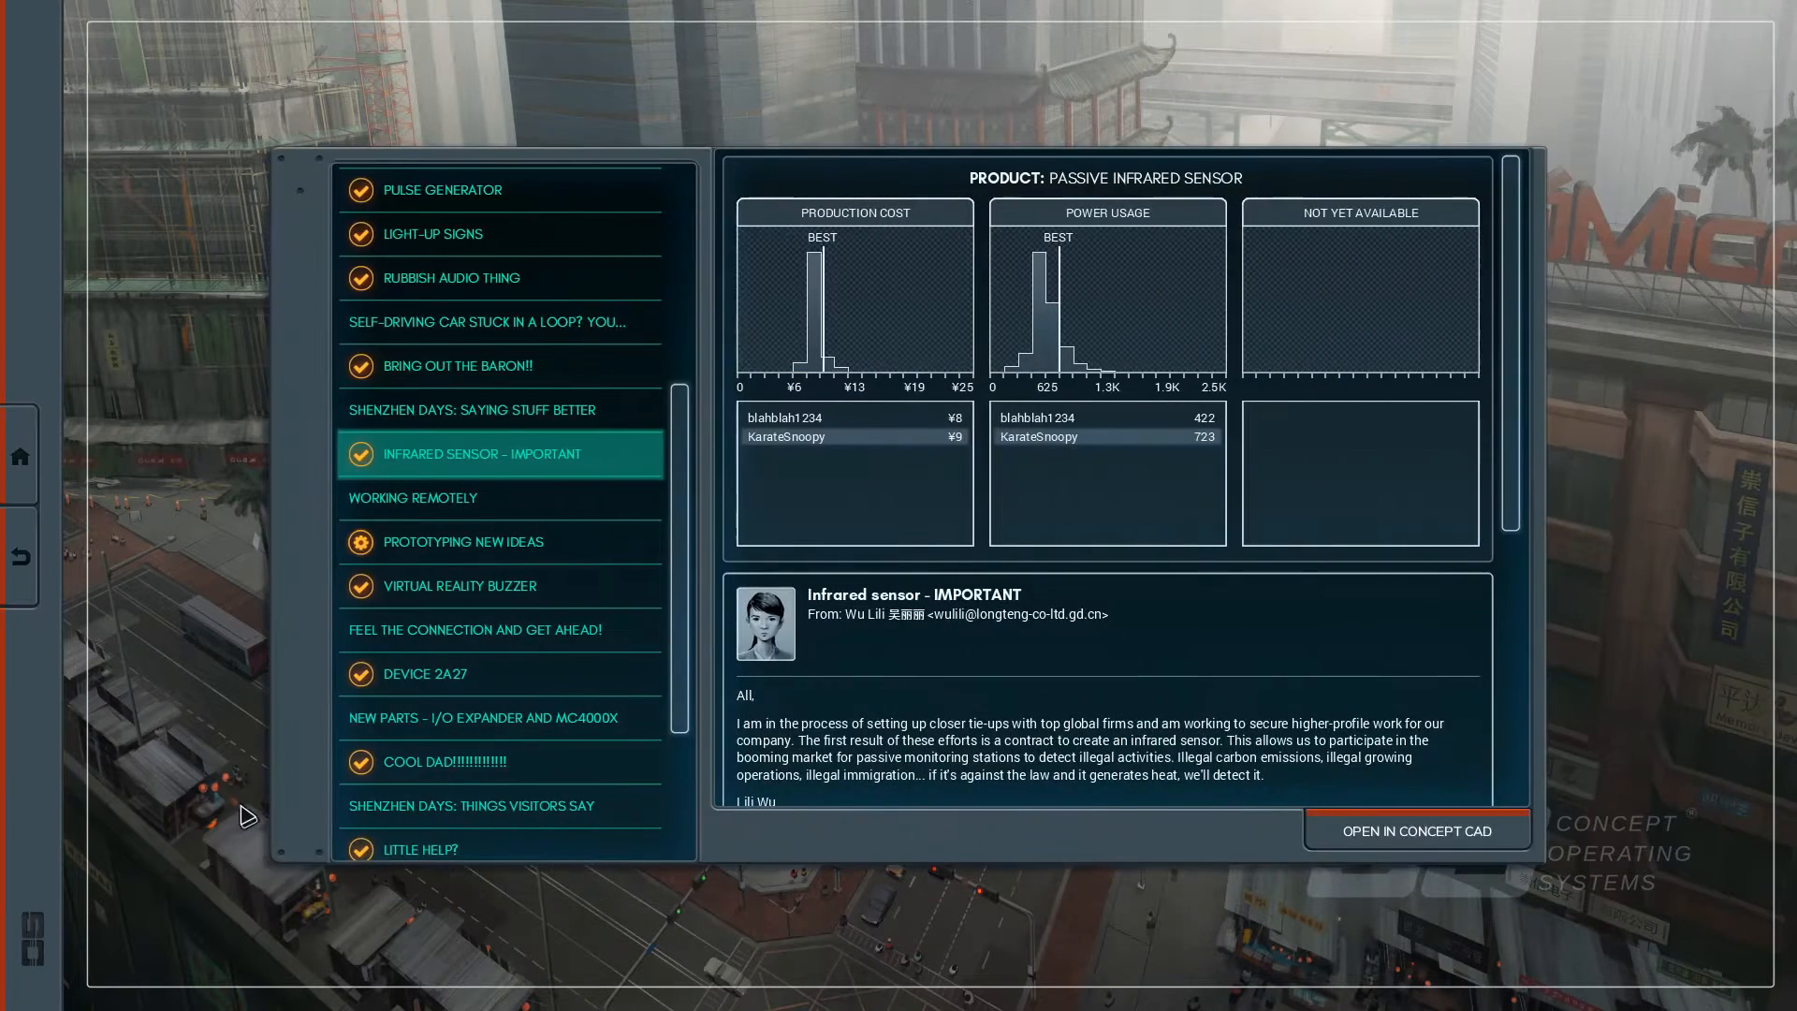
click(412, 498)
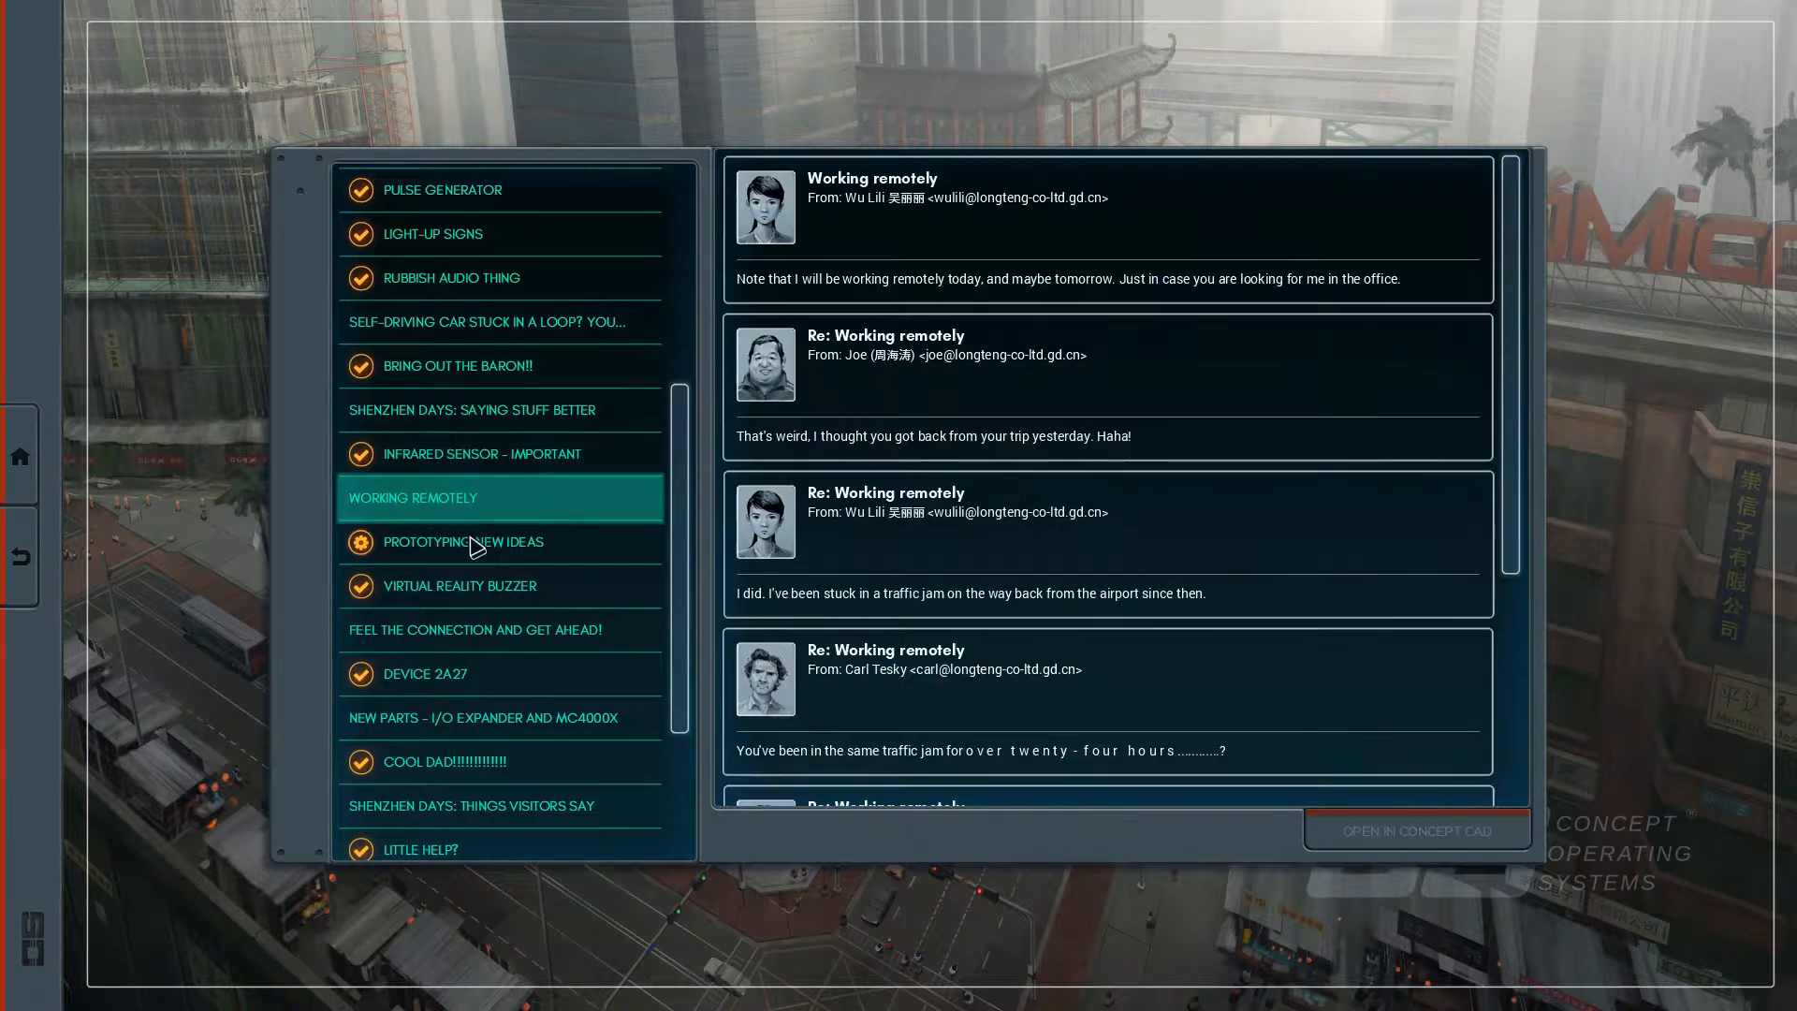
click(464, 543)
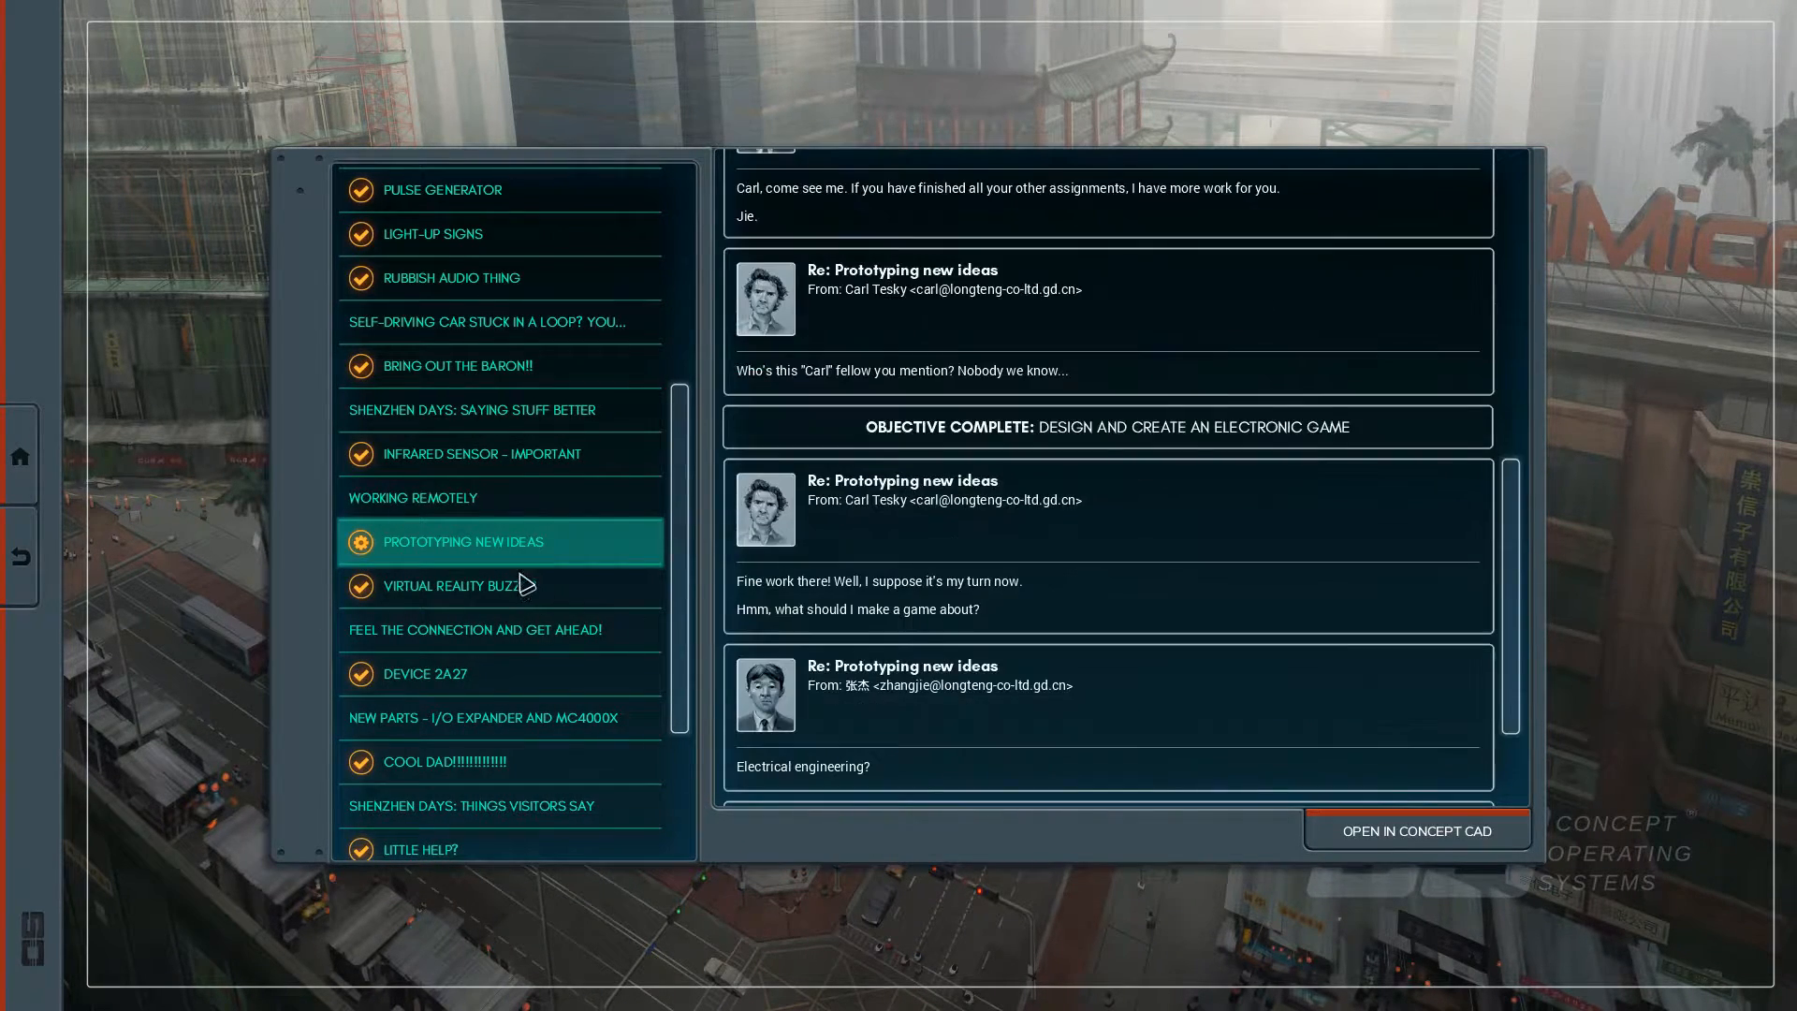
click(460, 584)
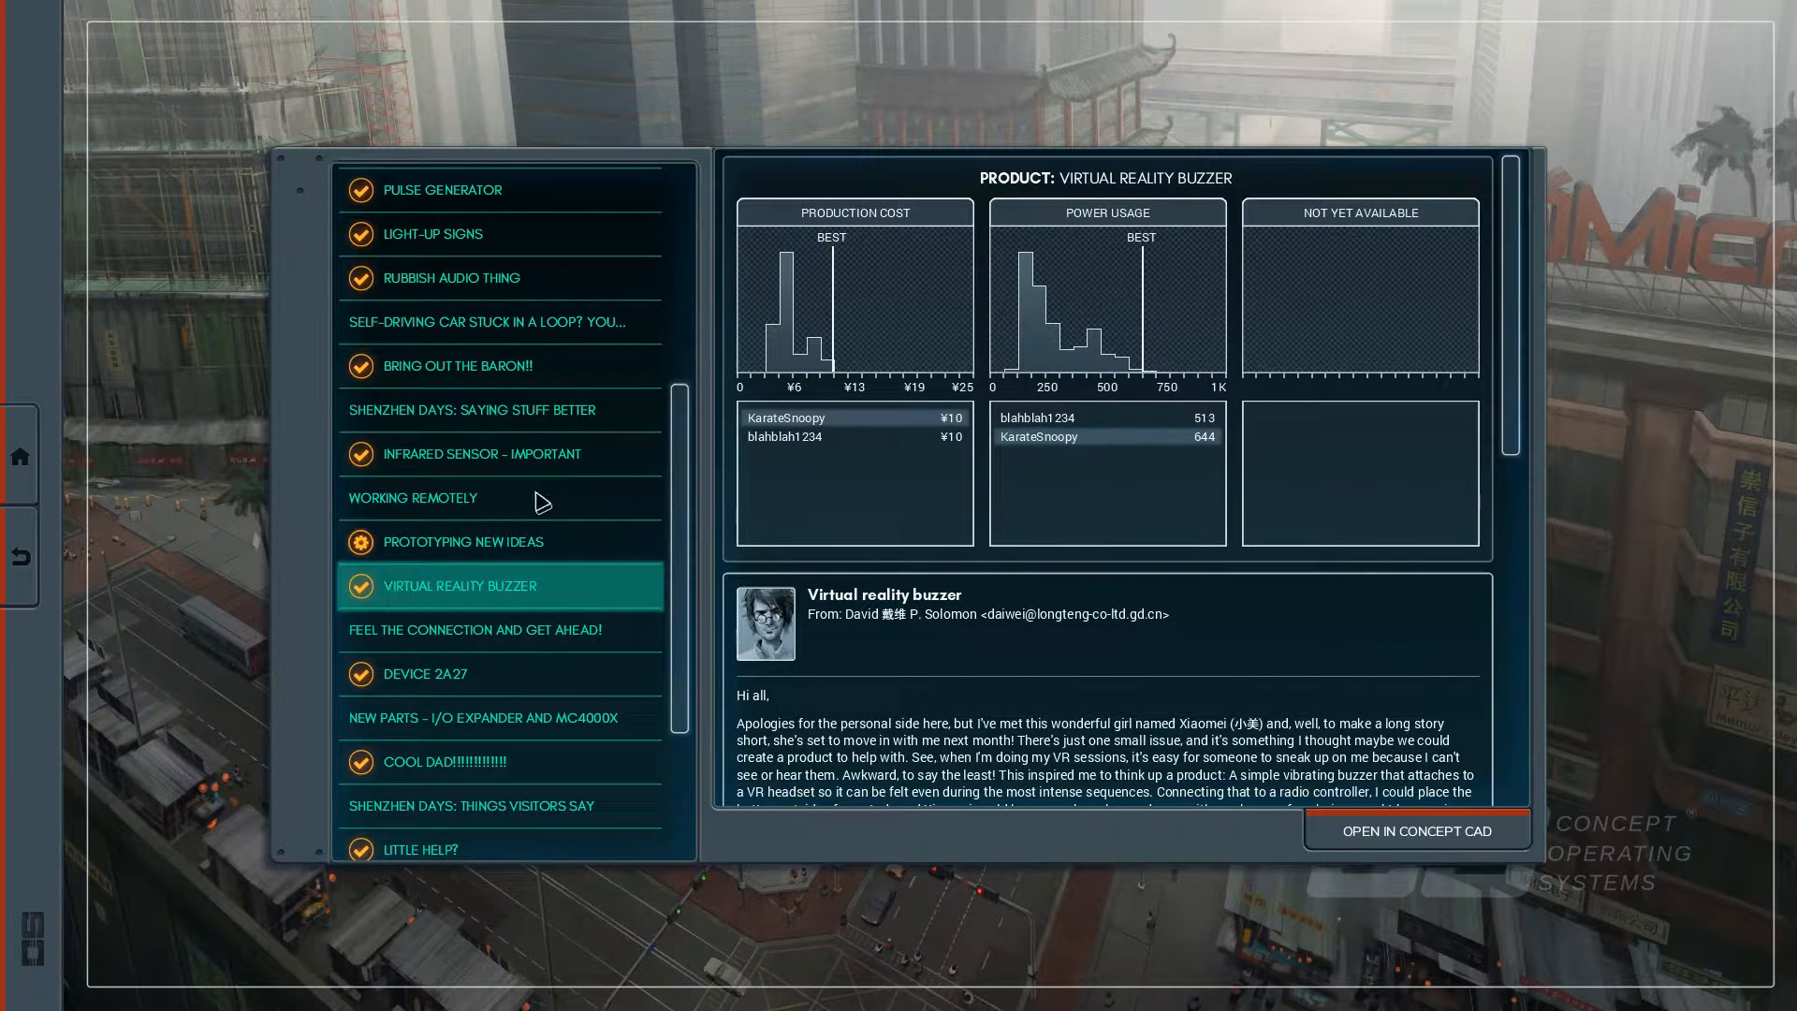
mouse_move(1125, 647)
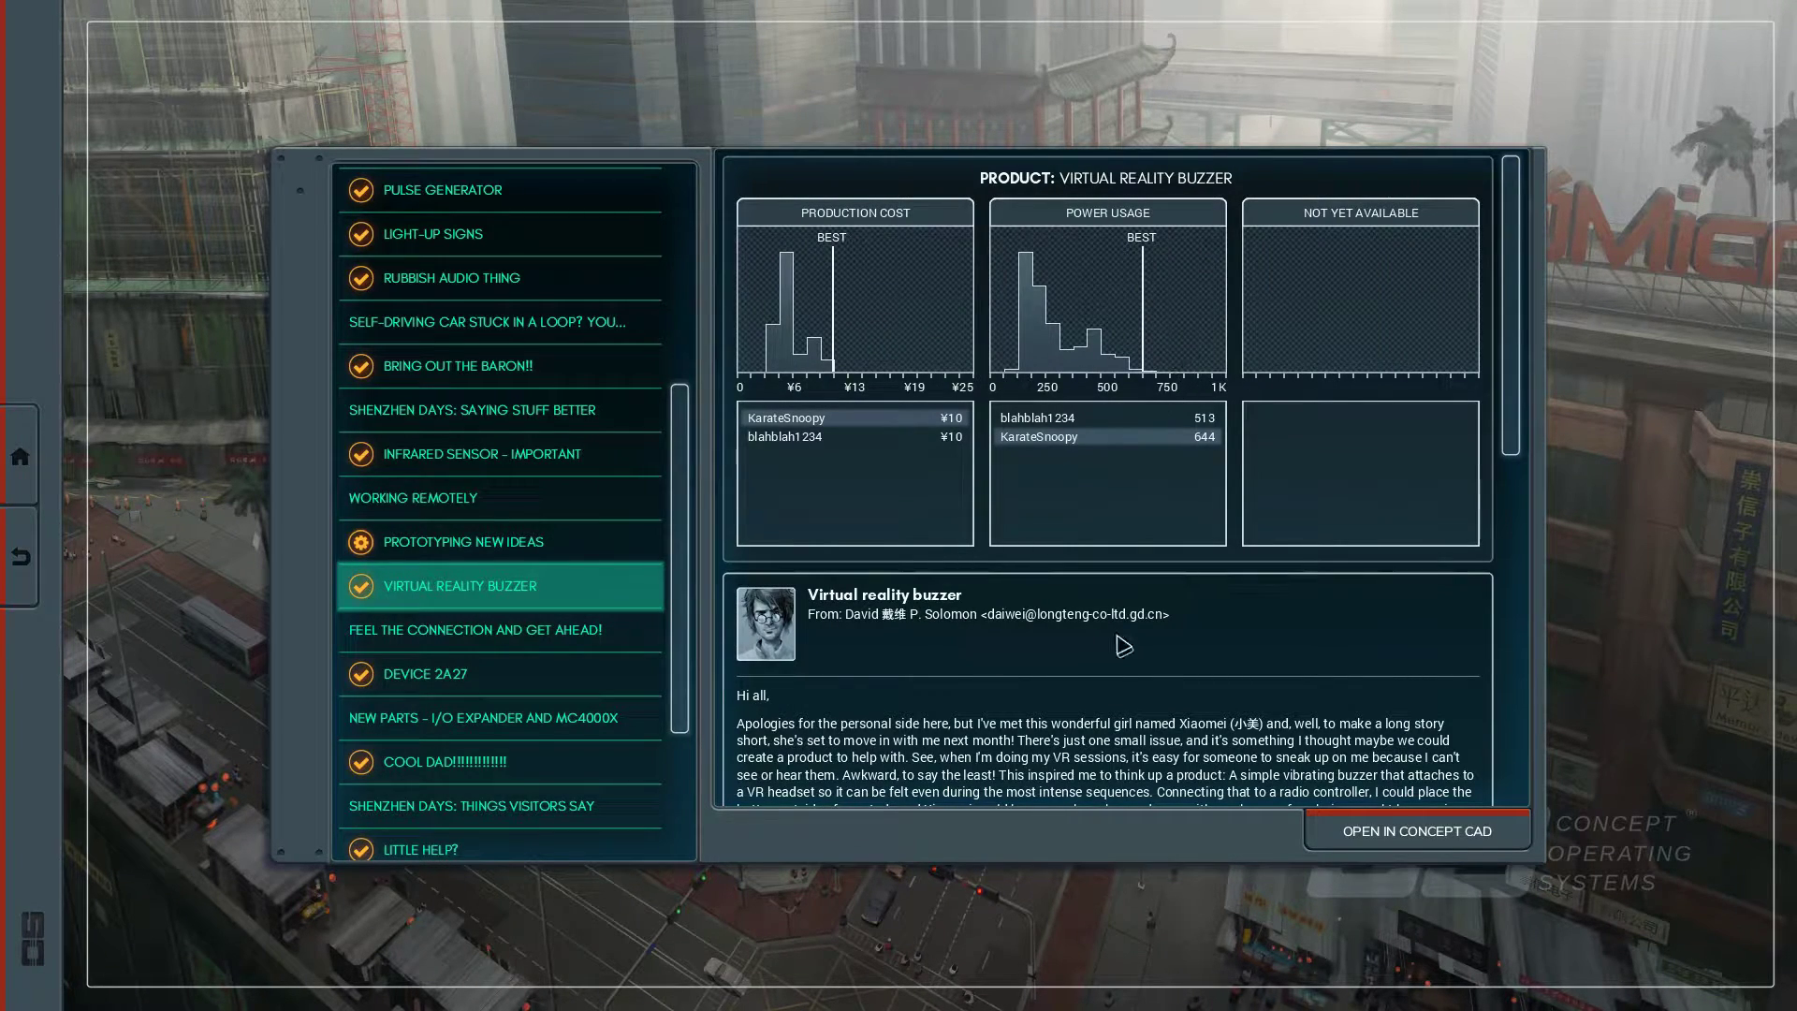
Duplicate New Design 1 in Concept CAD and load the copy in the circuit editor.
click(1418, 831)
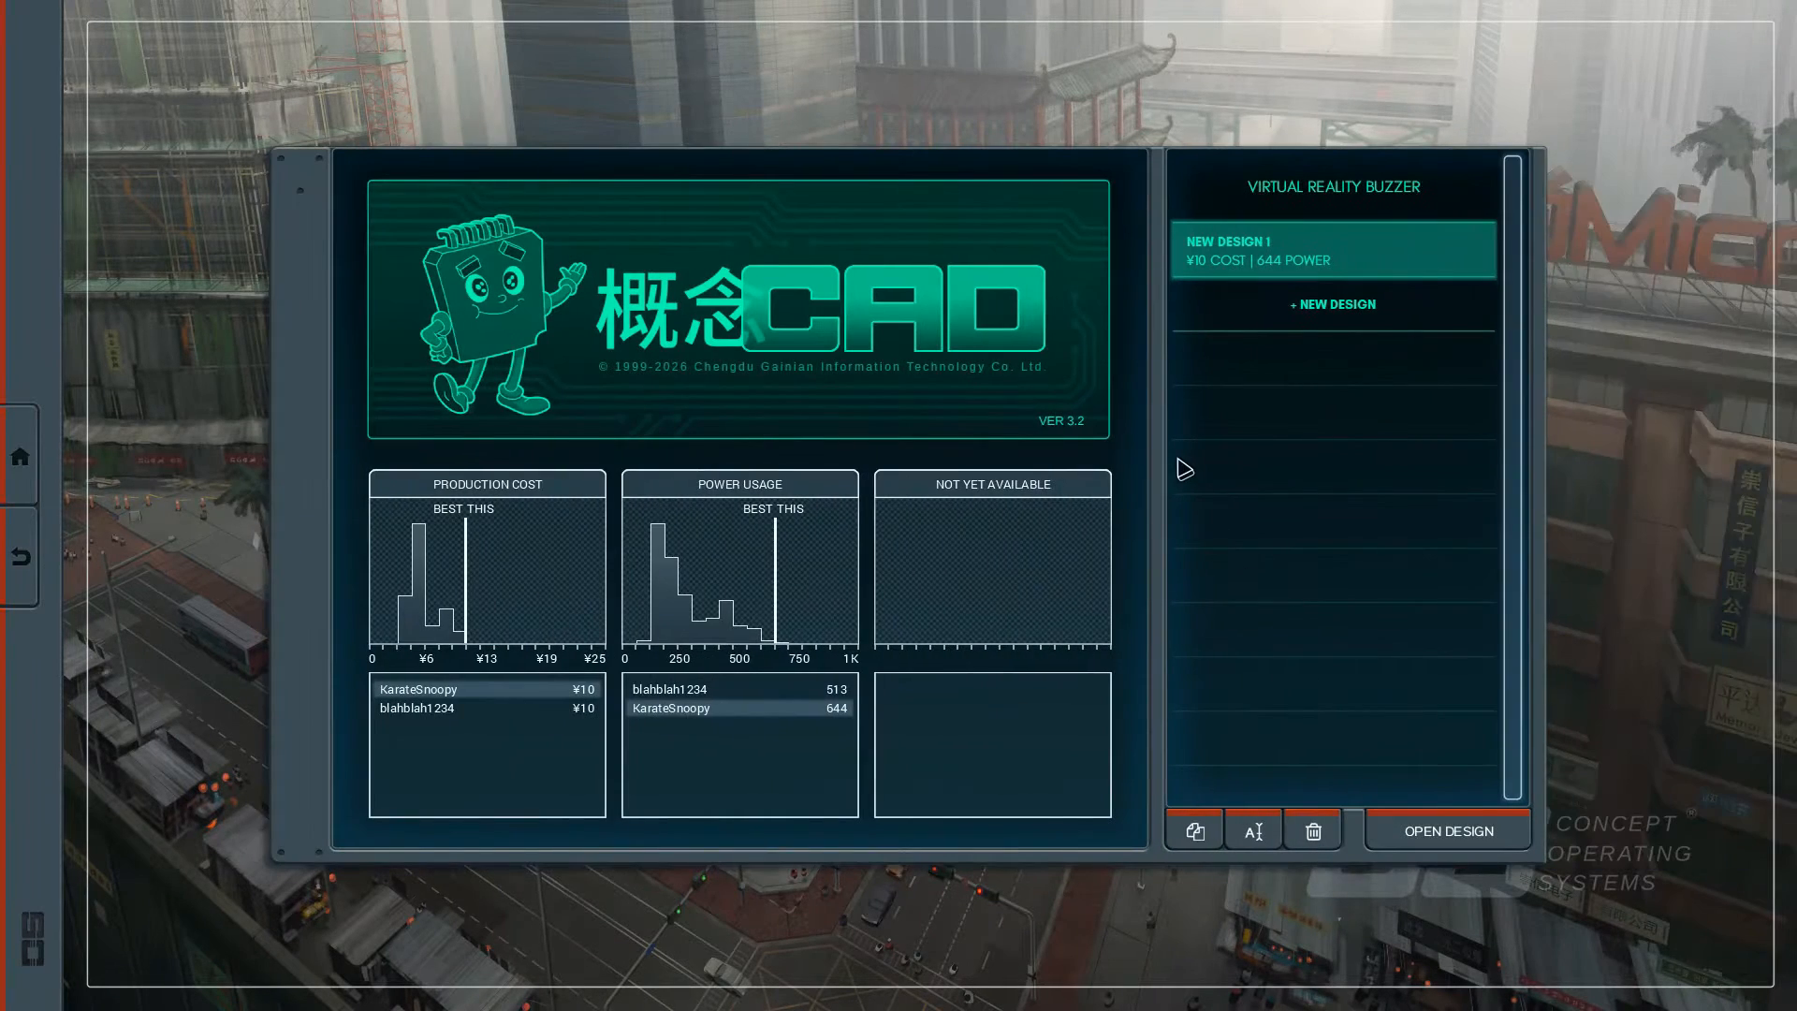
click(1194, 831)
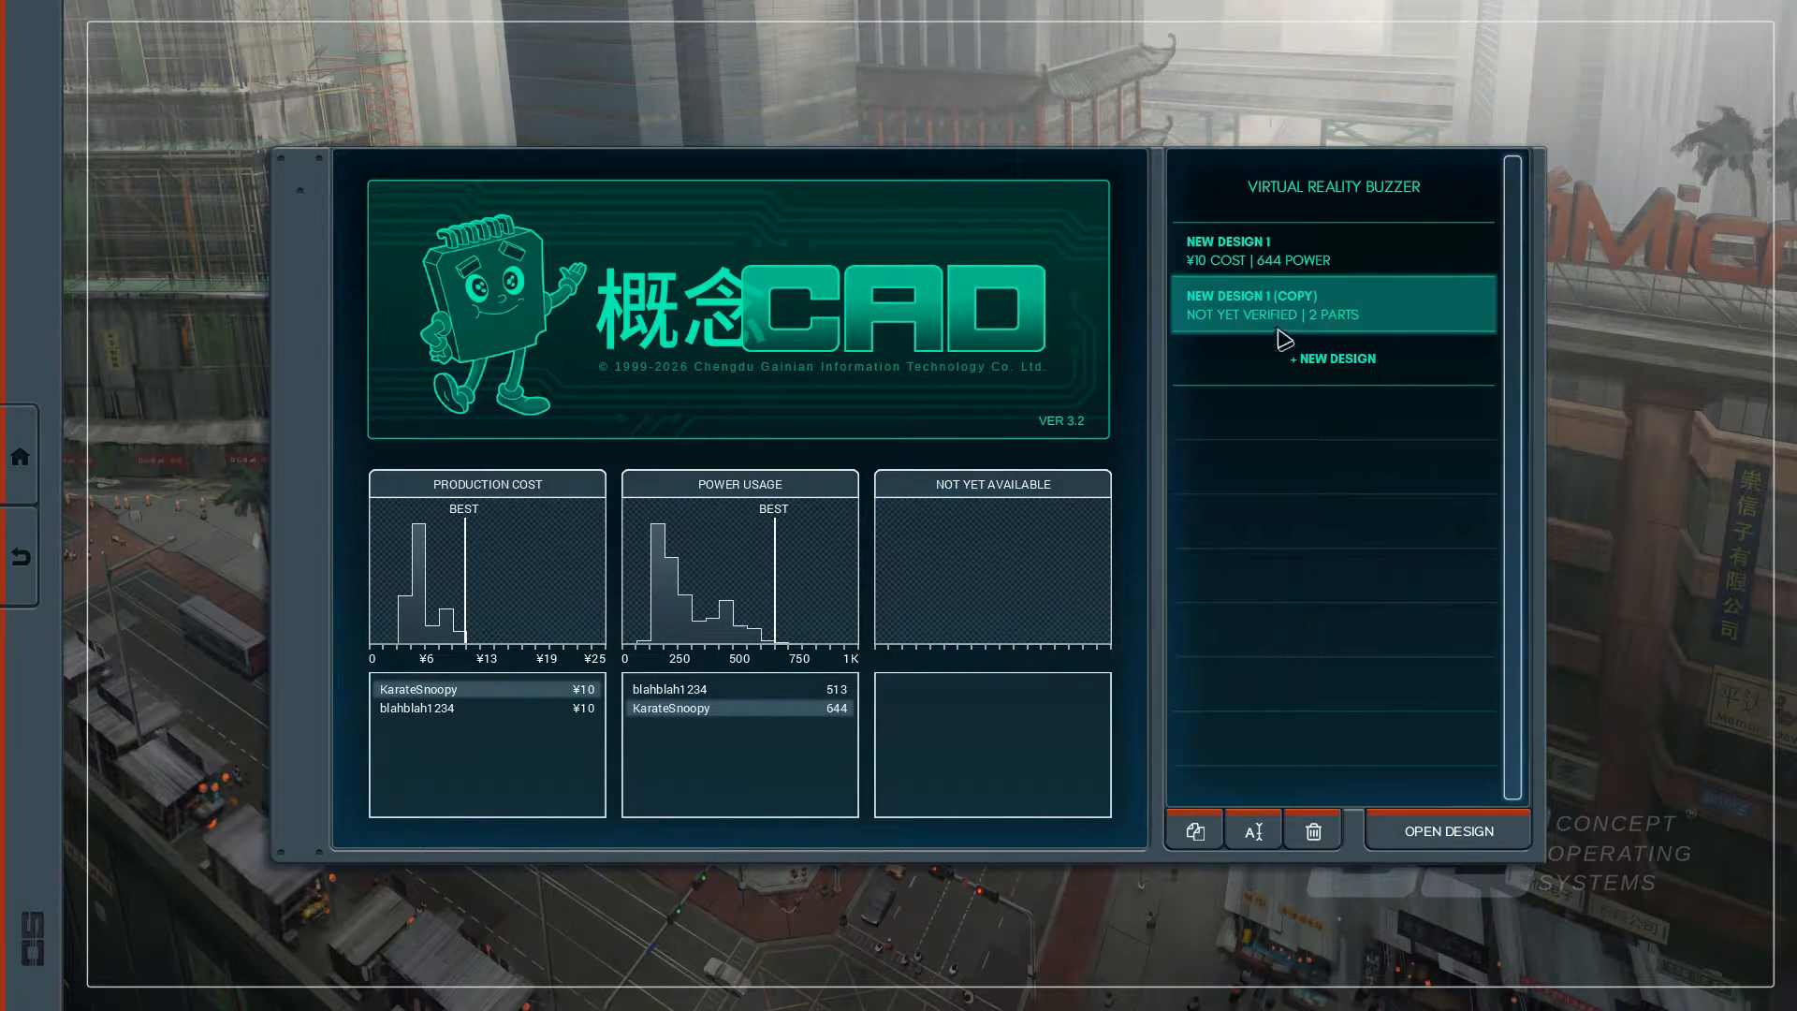
click(1448, 831)
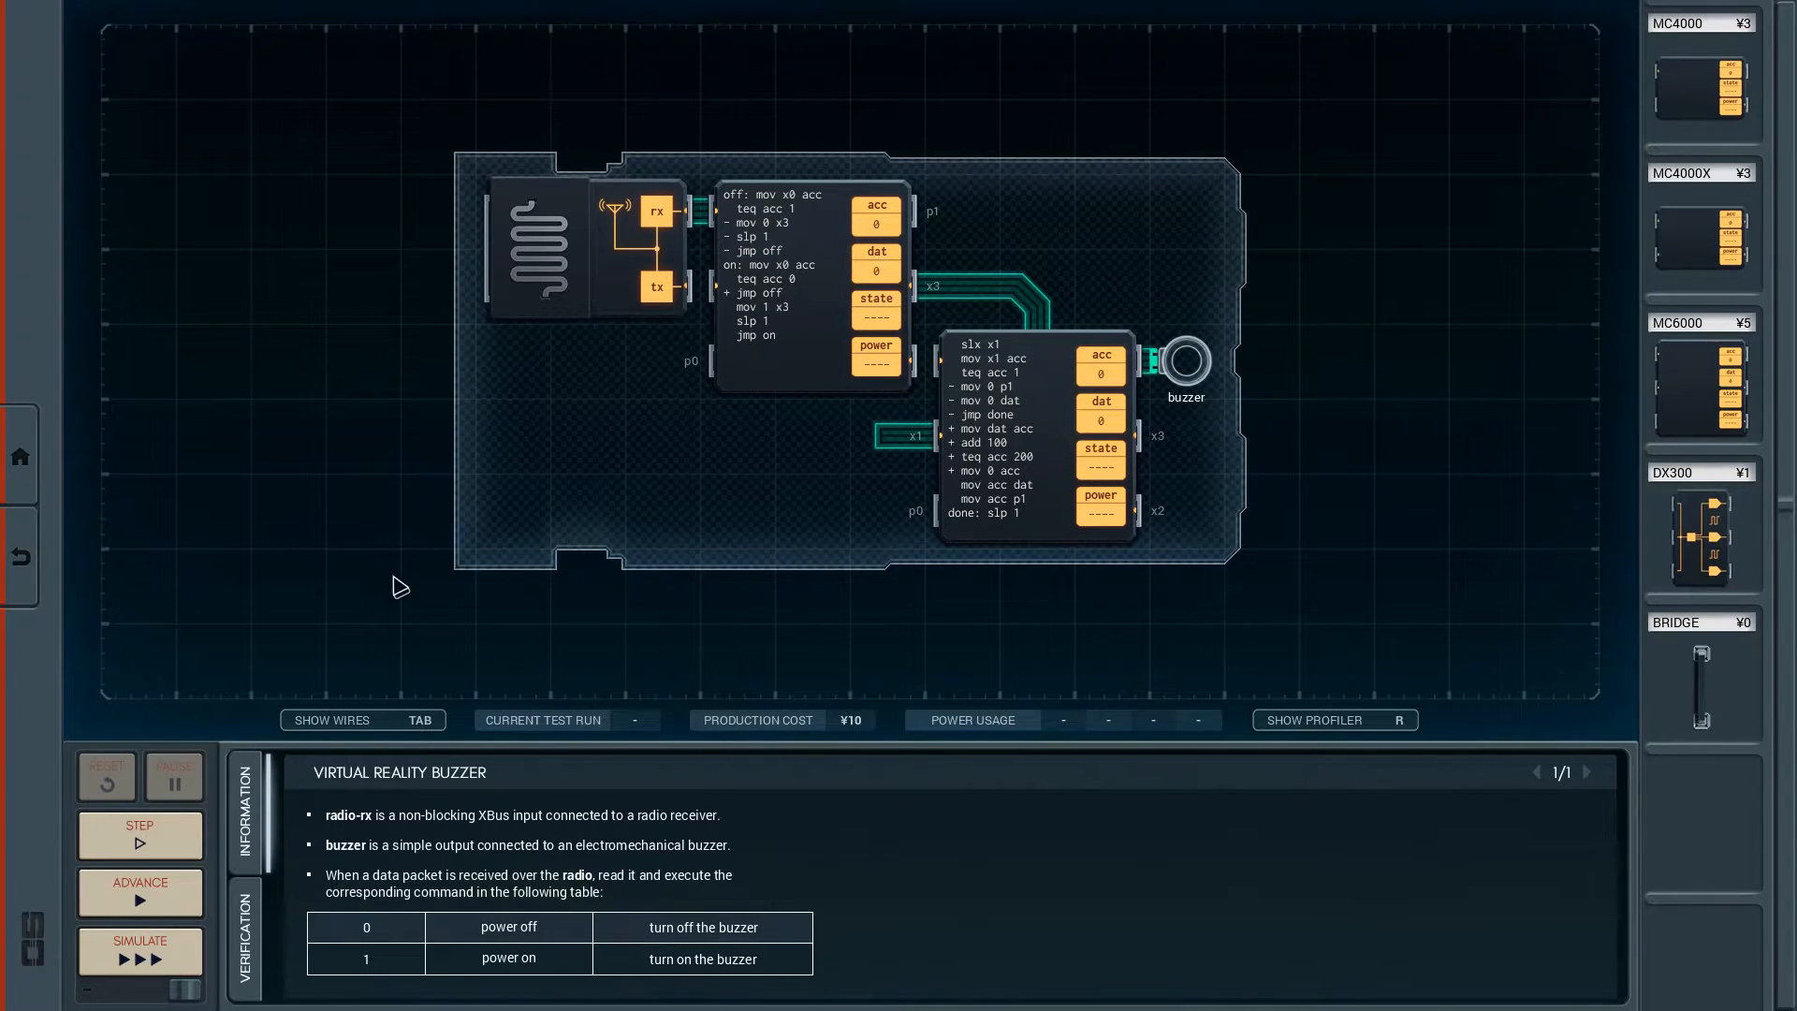
Drag an old MC4000 controller off the circuit board.
drag(809, 287, 389, 504)
text(teq x0 1)
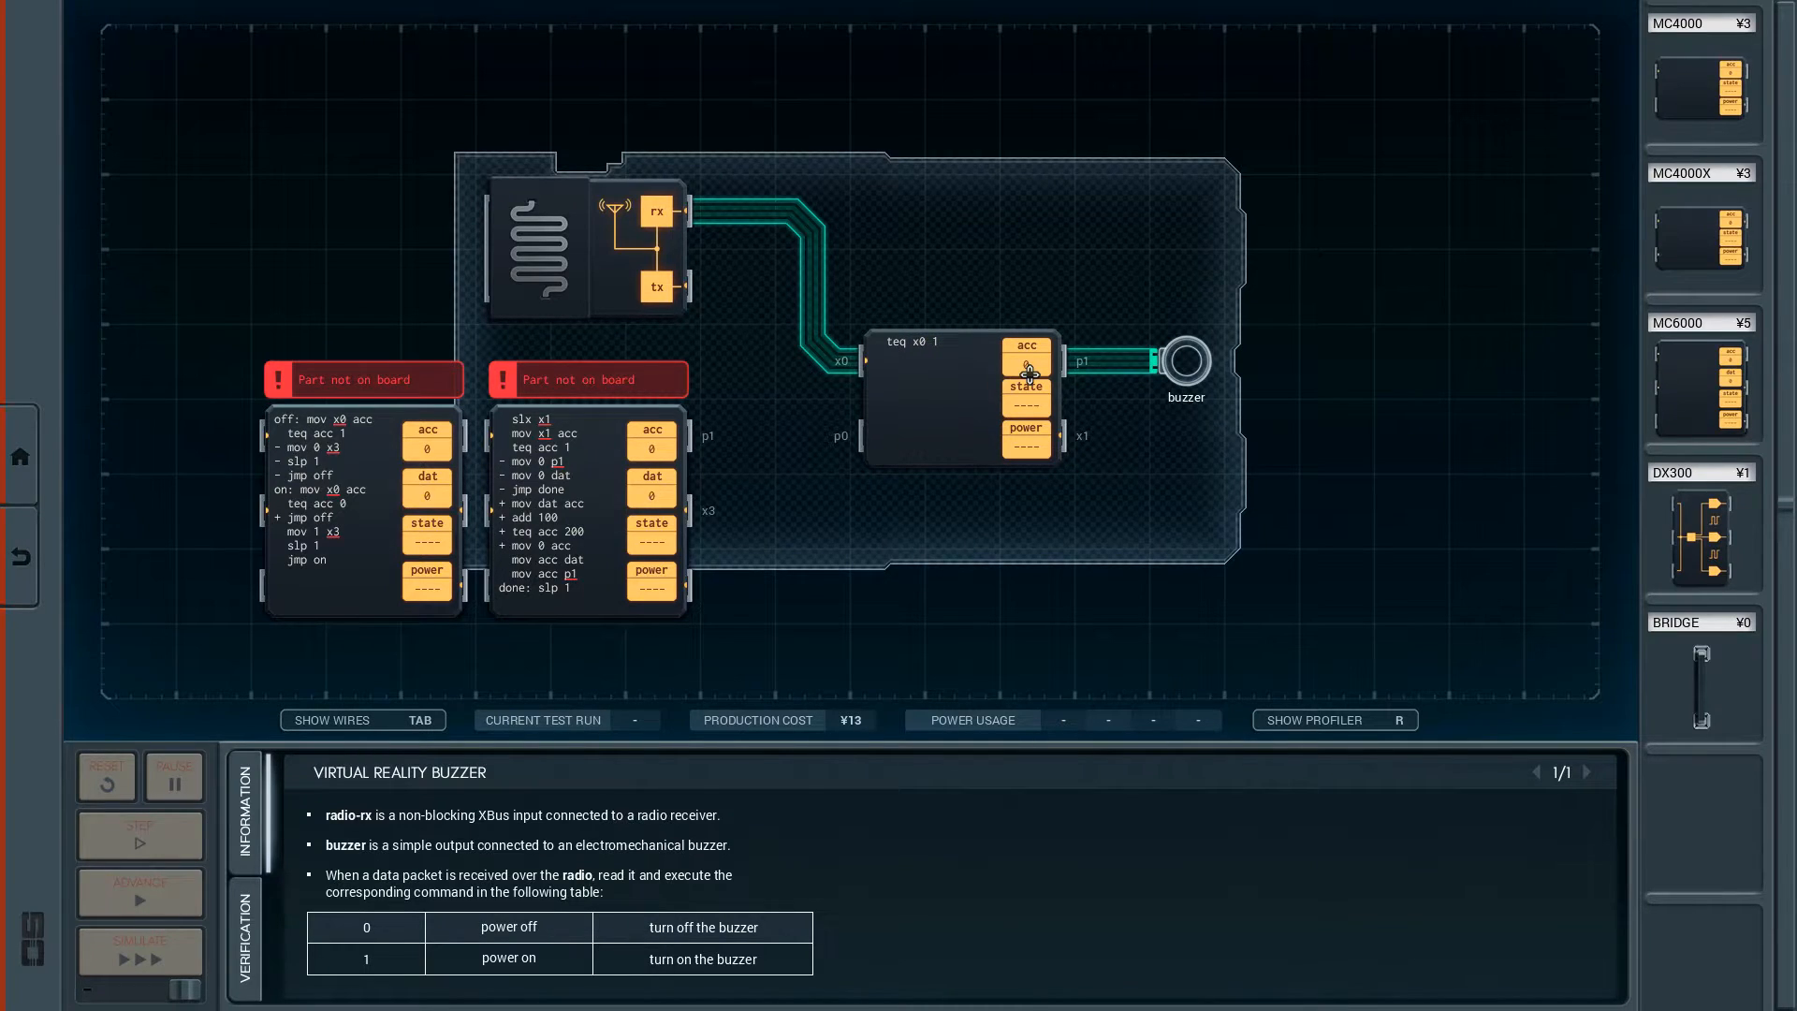
Write jmp f, mov 100 p1 and slp 1 into the new MC4000's program.
text(jmp)
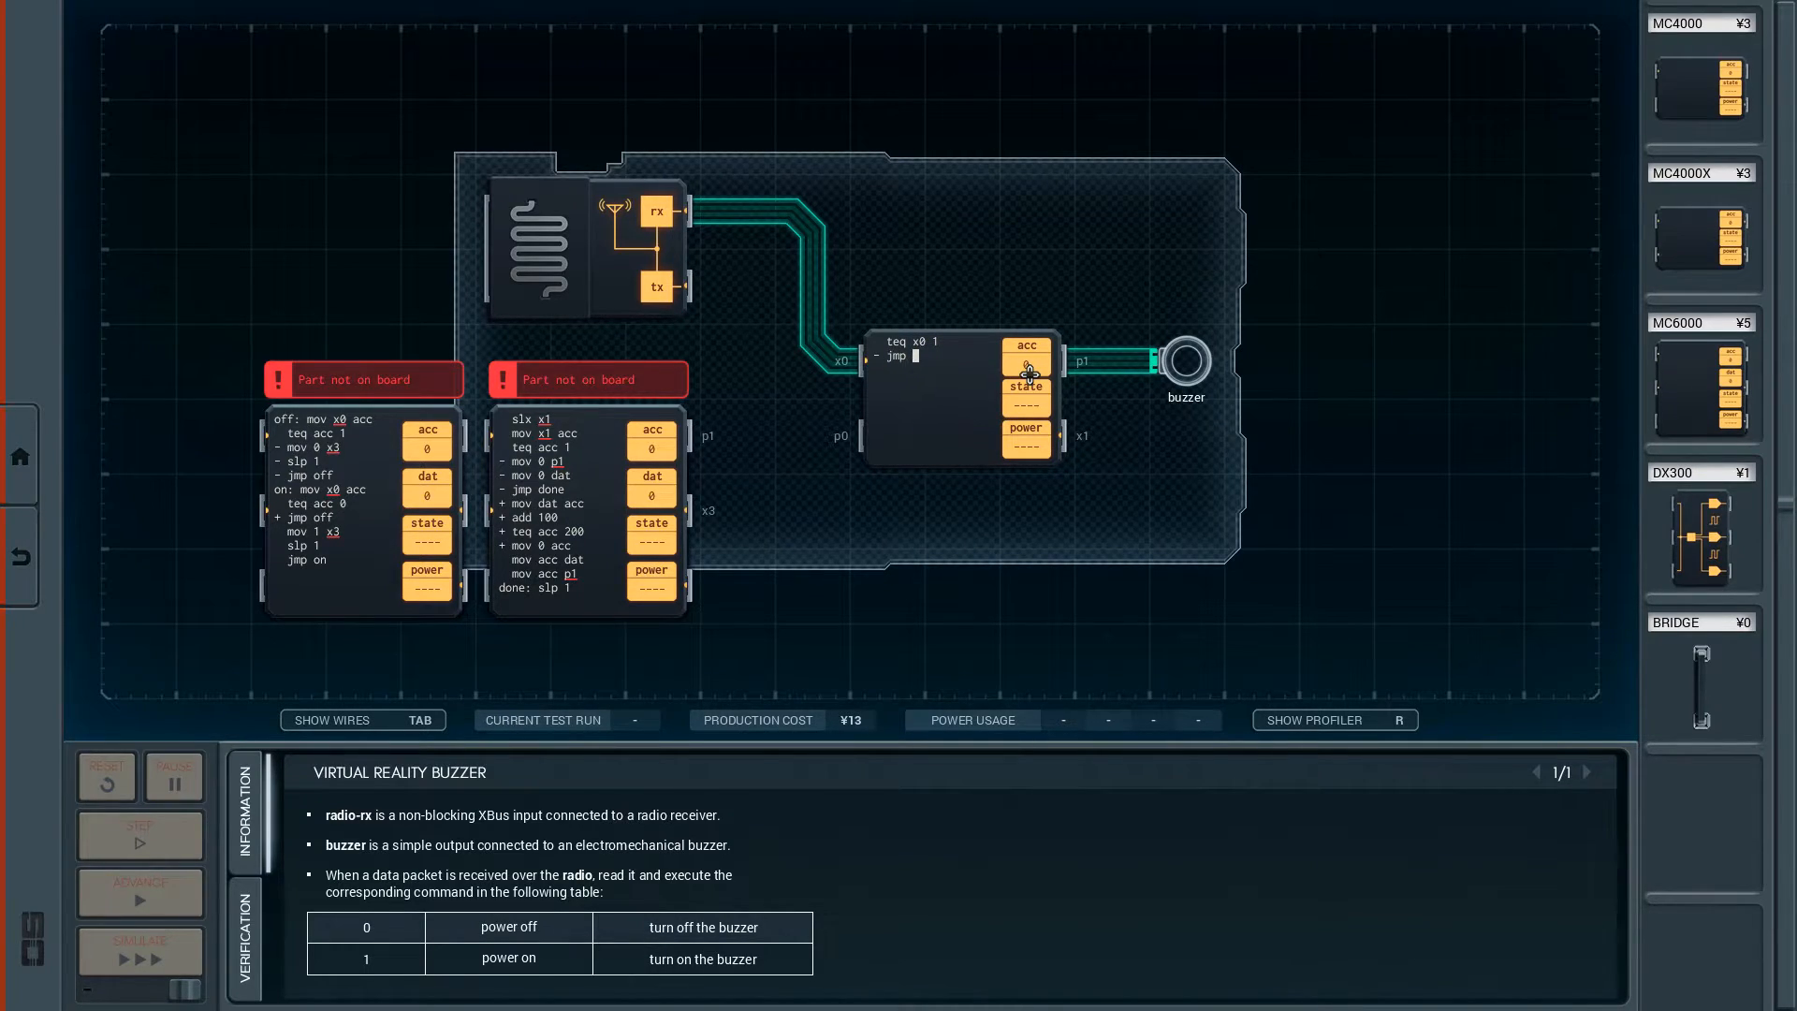
text(f)
text(2:)
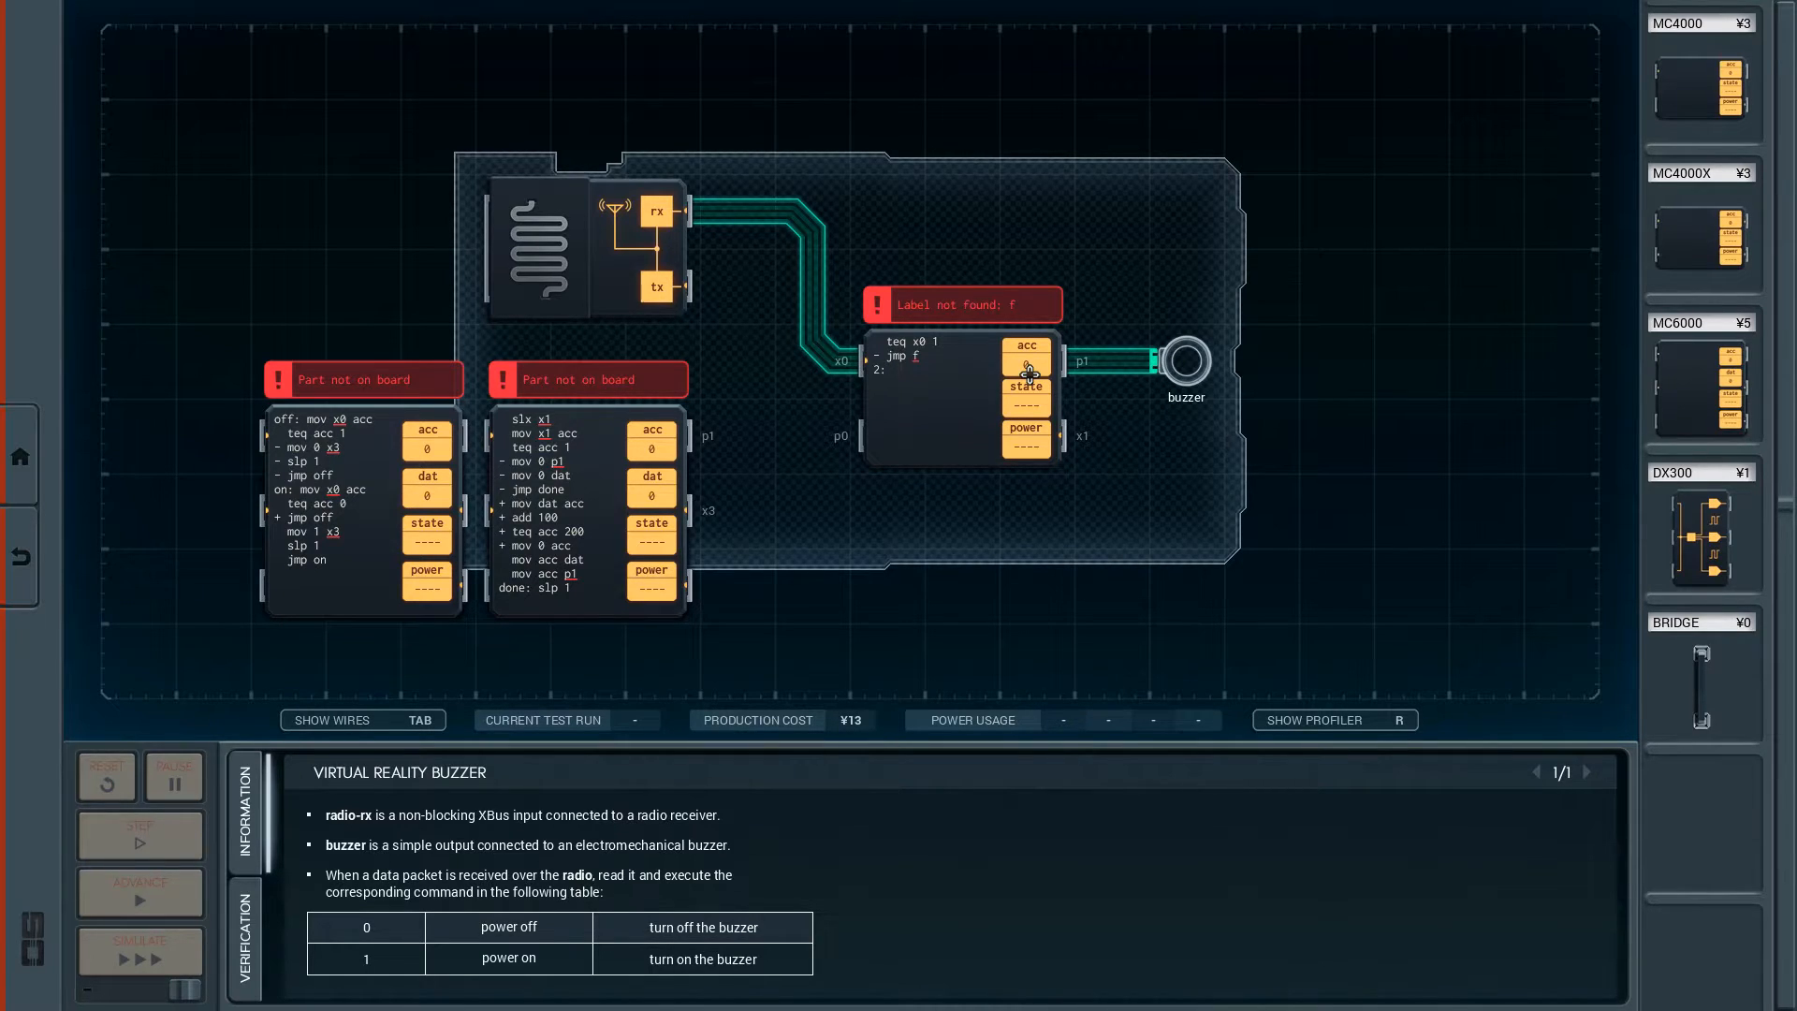
text(mov 100 p)
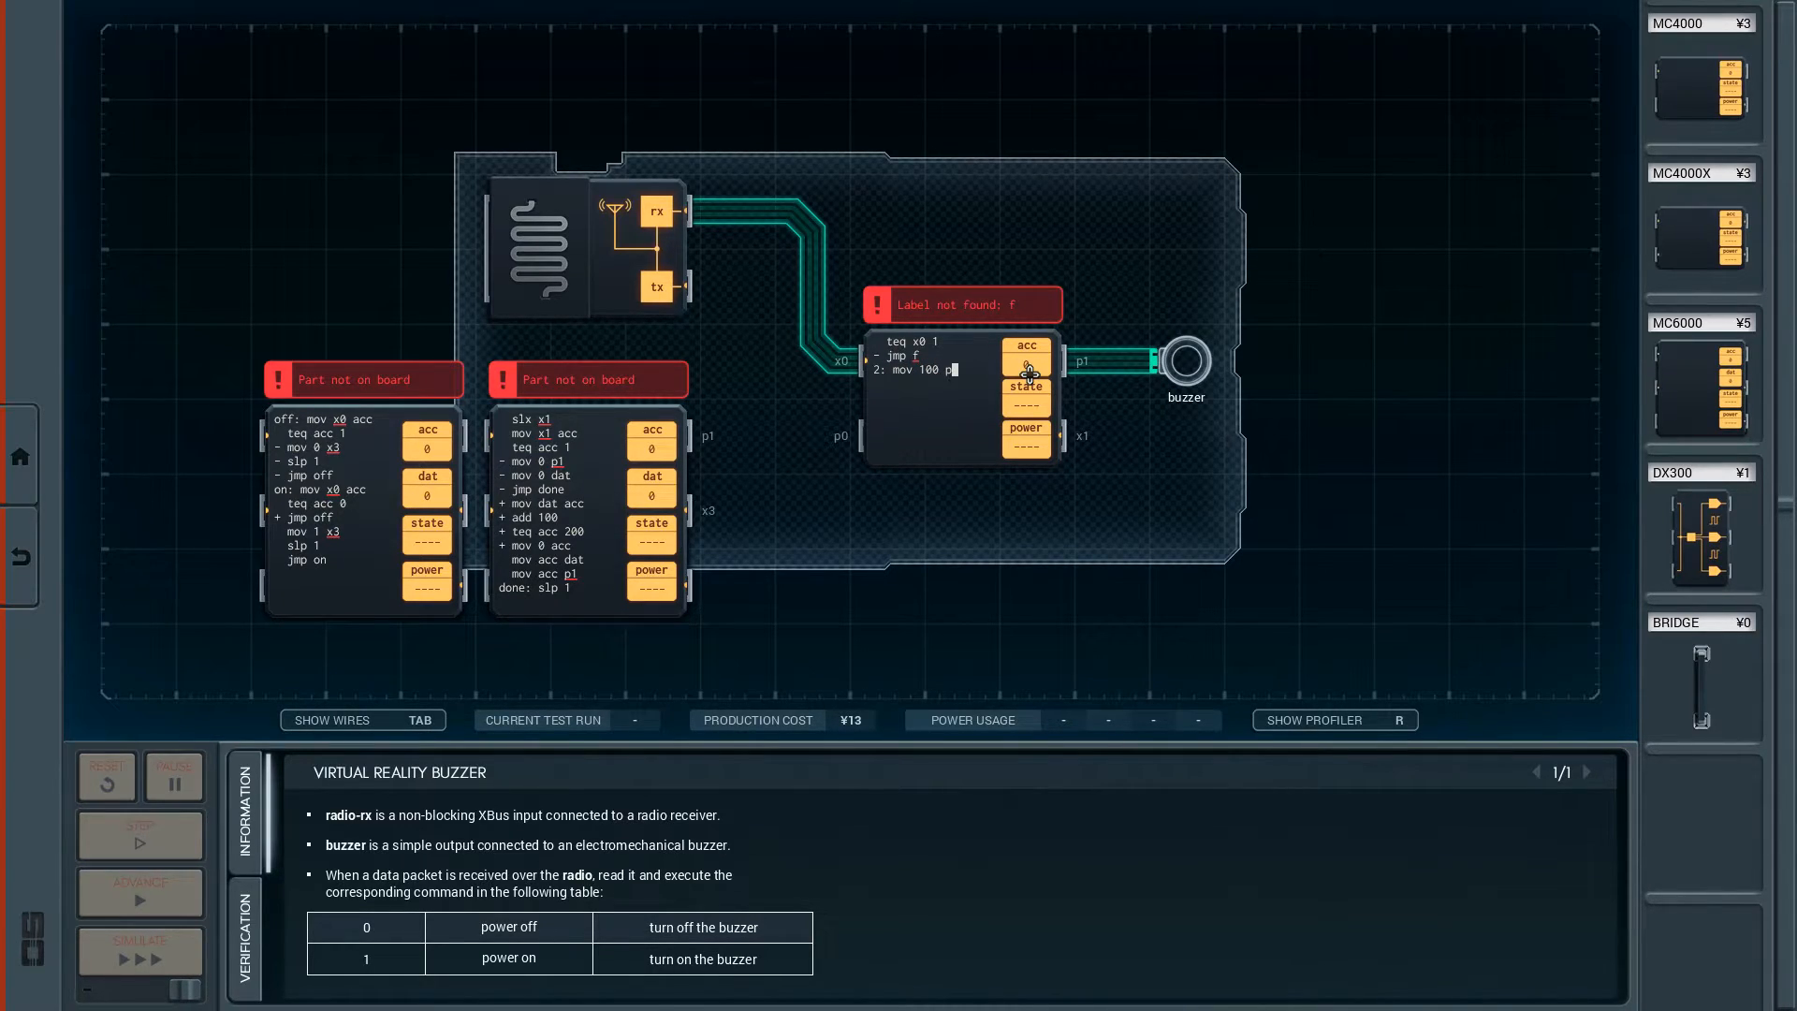
text(slp 1)
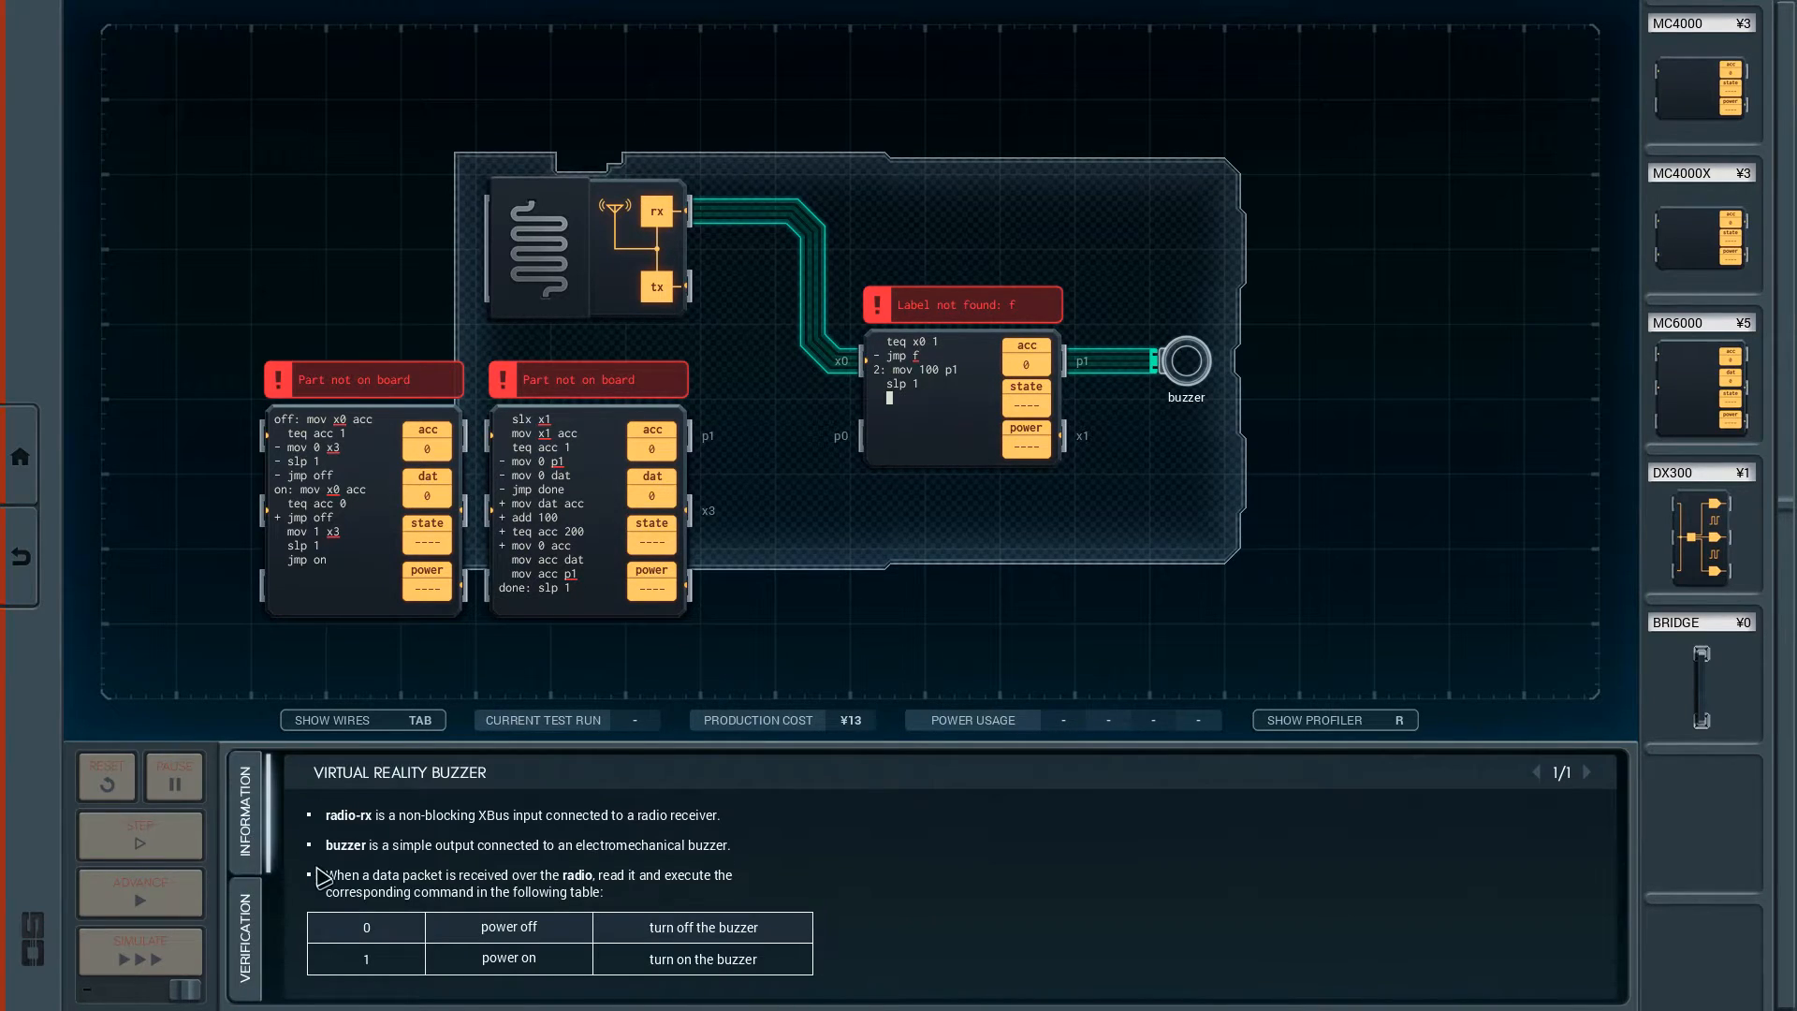
mouse_move(372, 919)
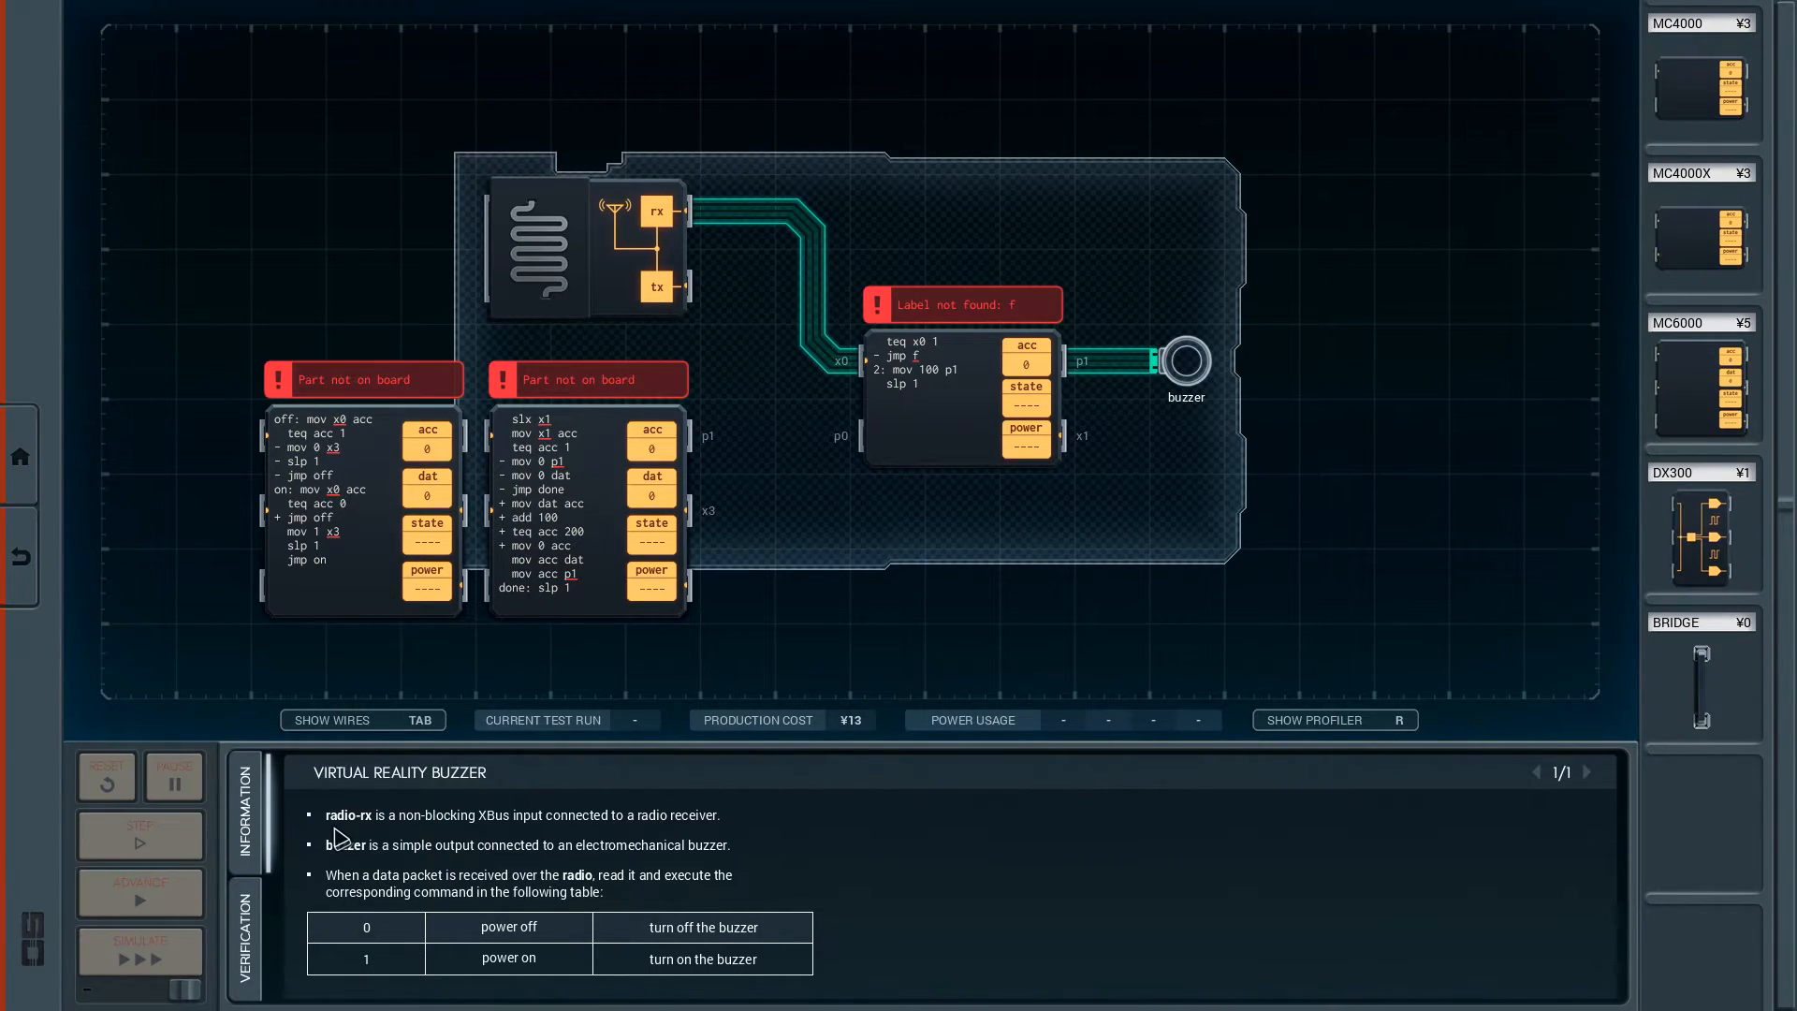
Review the expected signals and buzzer command description, then add mov 0 p1.
click(245, 941)
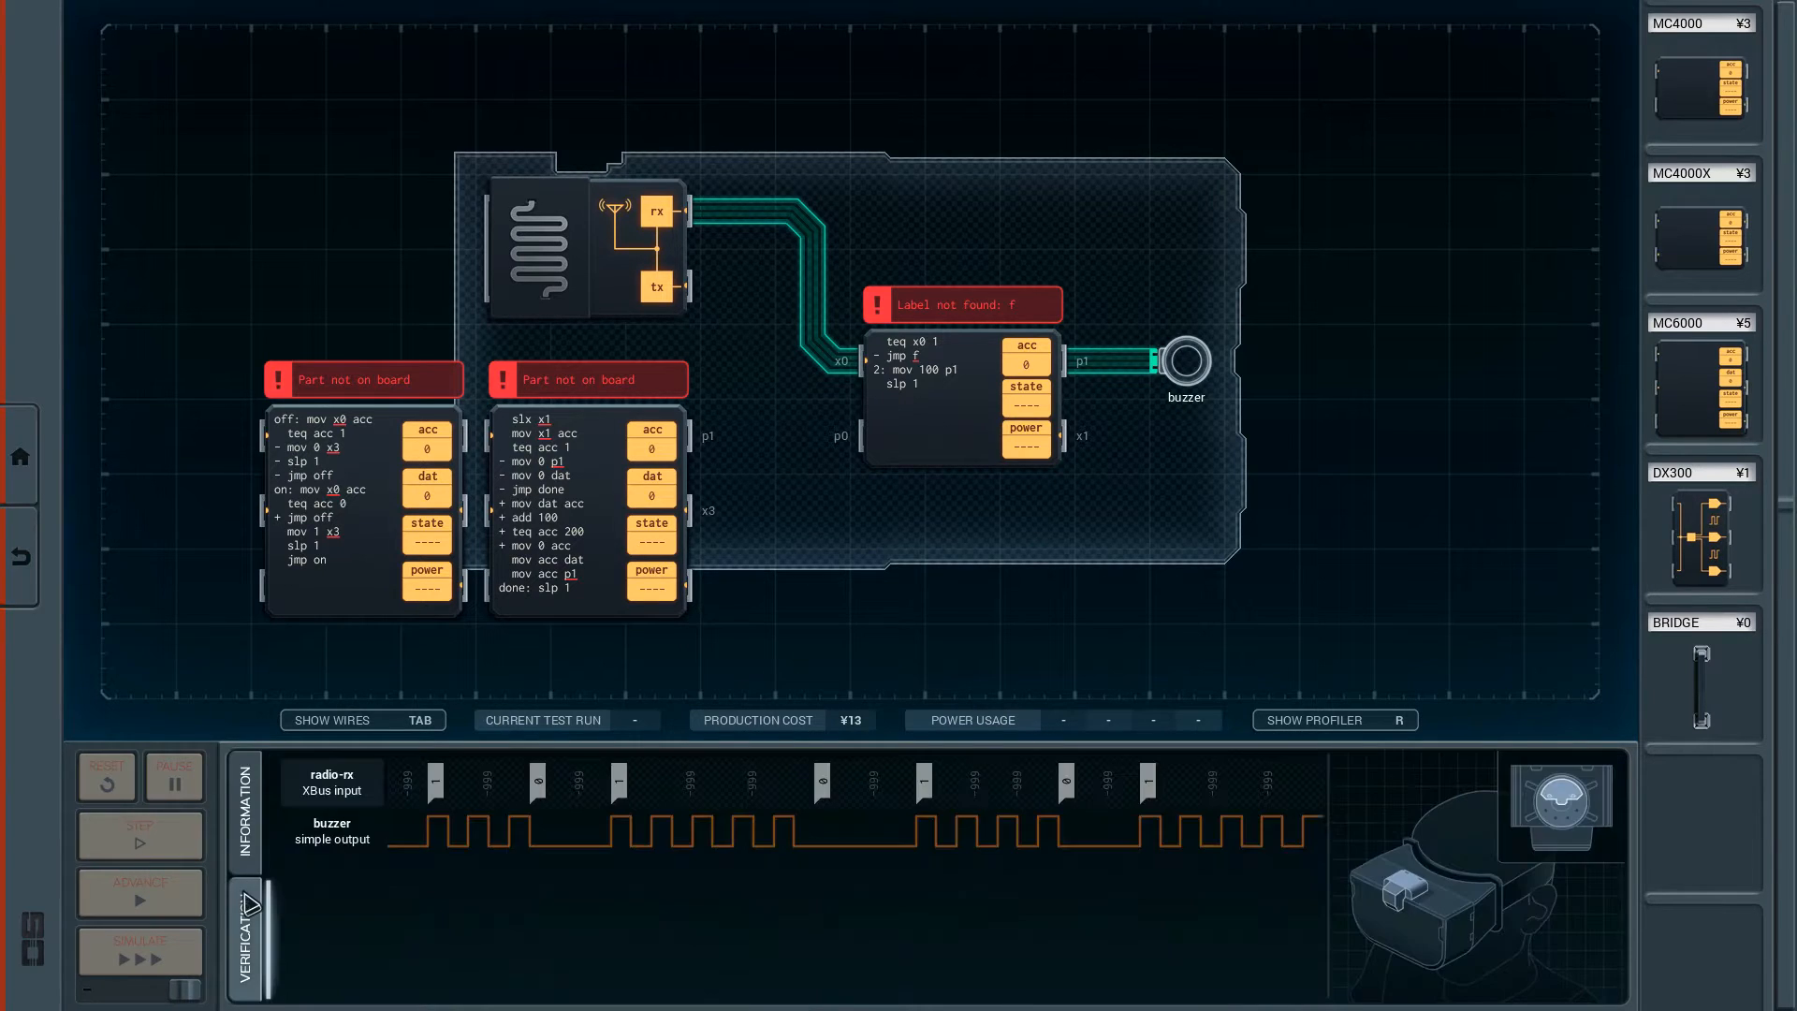
mouse_move(438, 794)
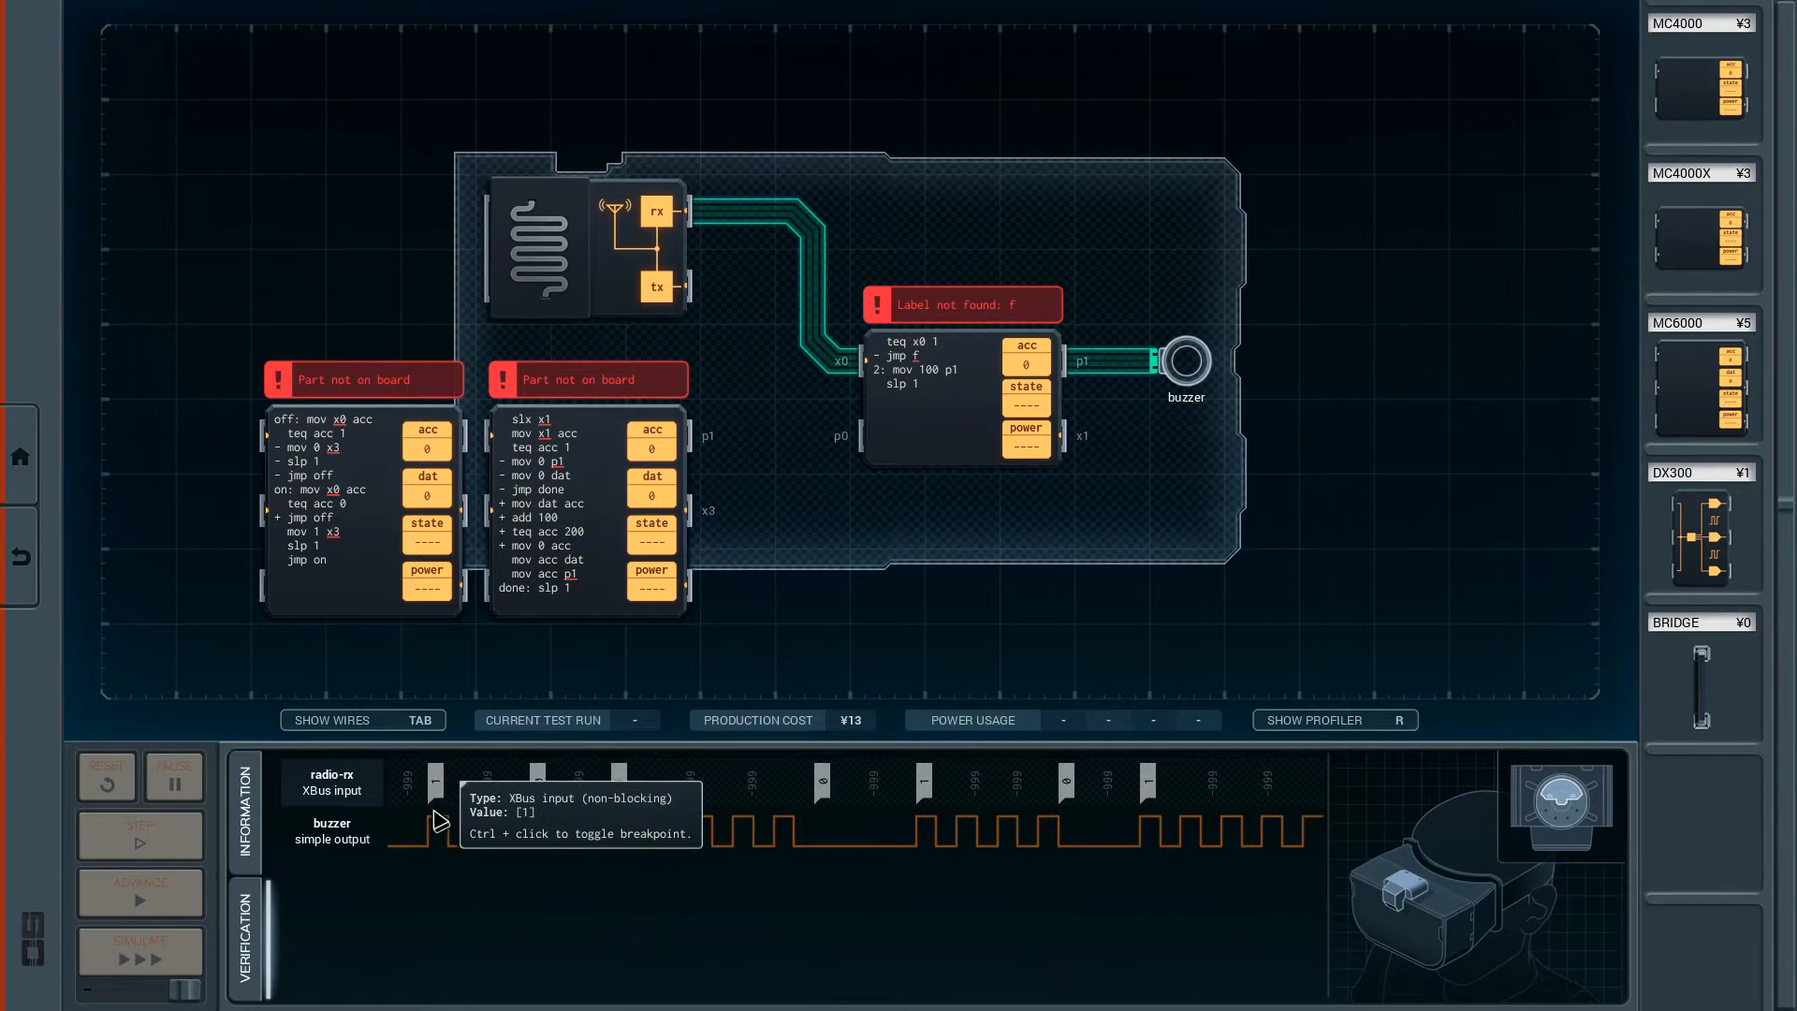
mouse_move(438, 874)
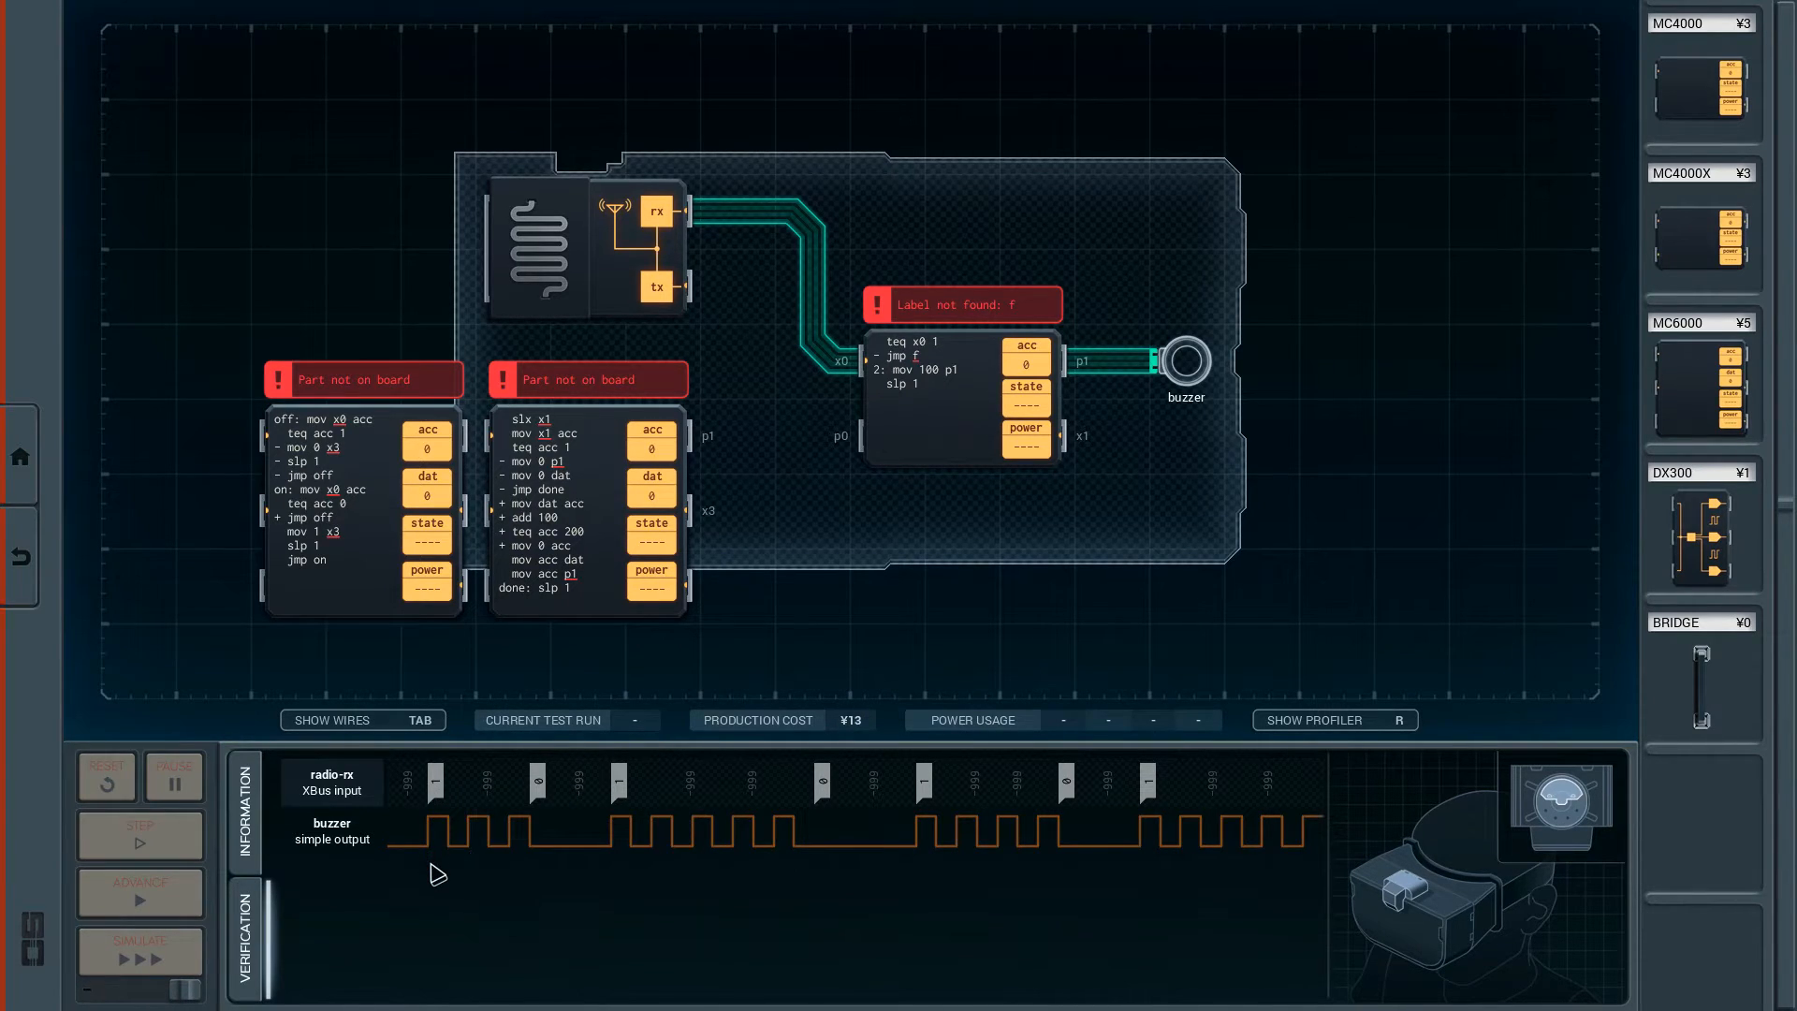
mouse_move(456, 869)
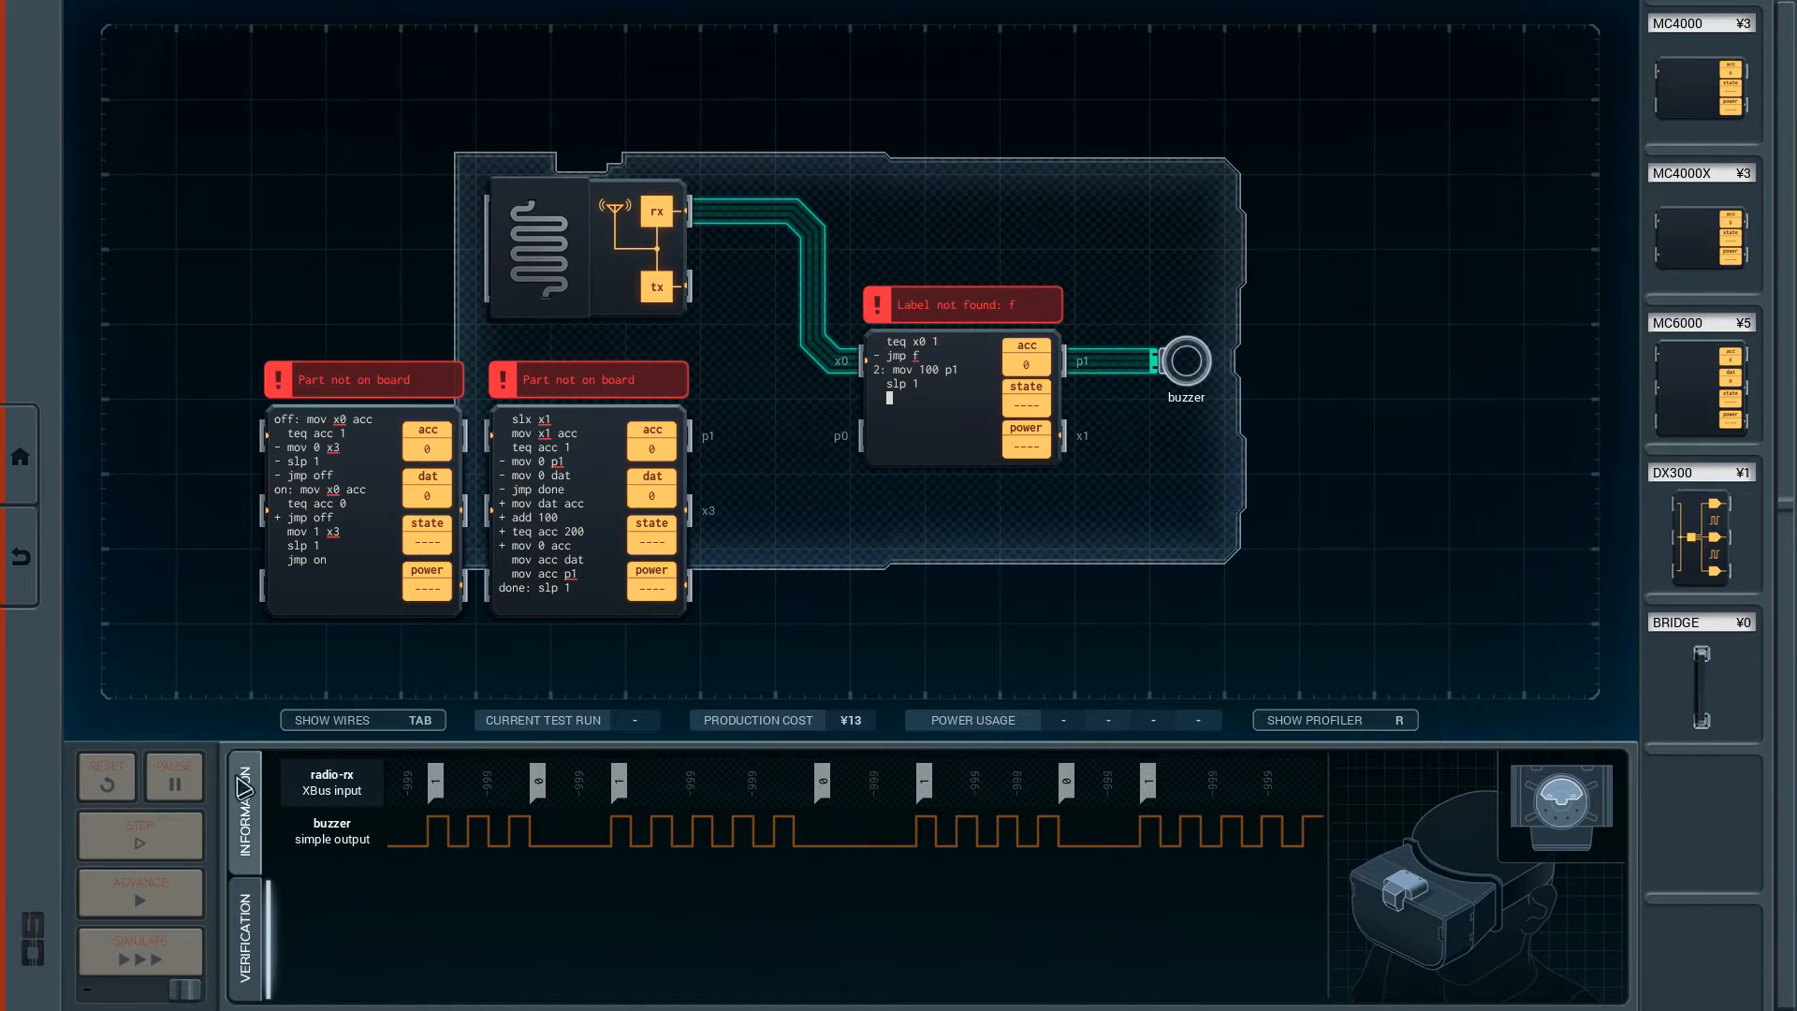
click(245, 808)
text(d)
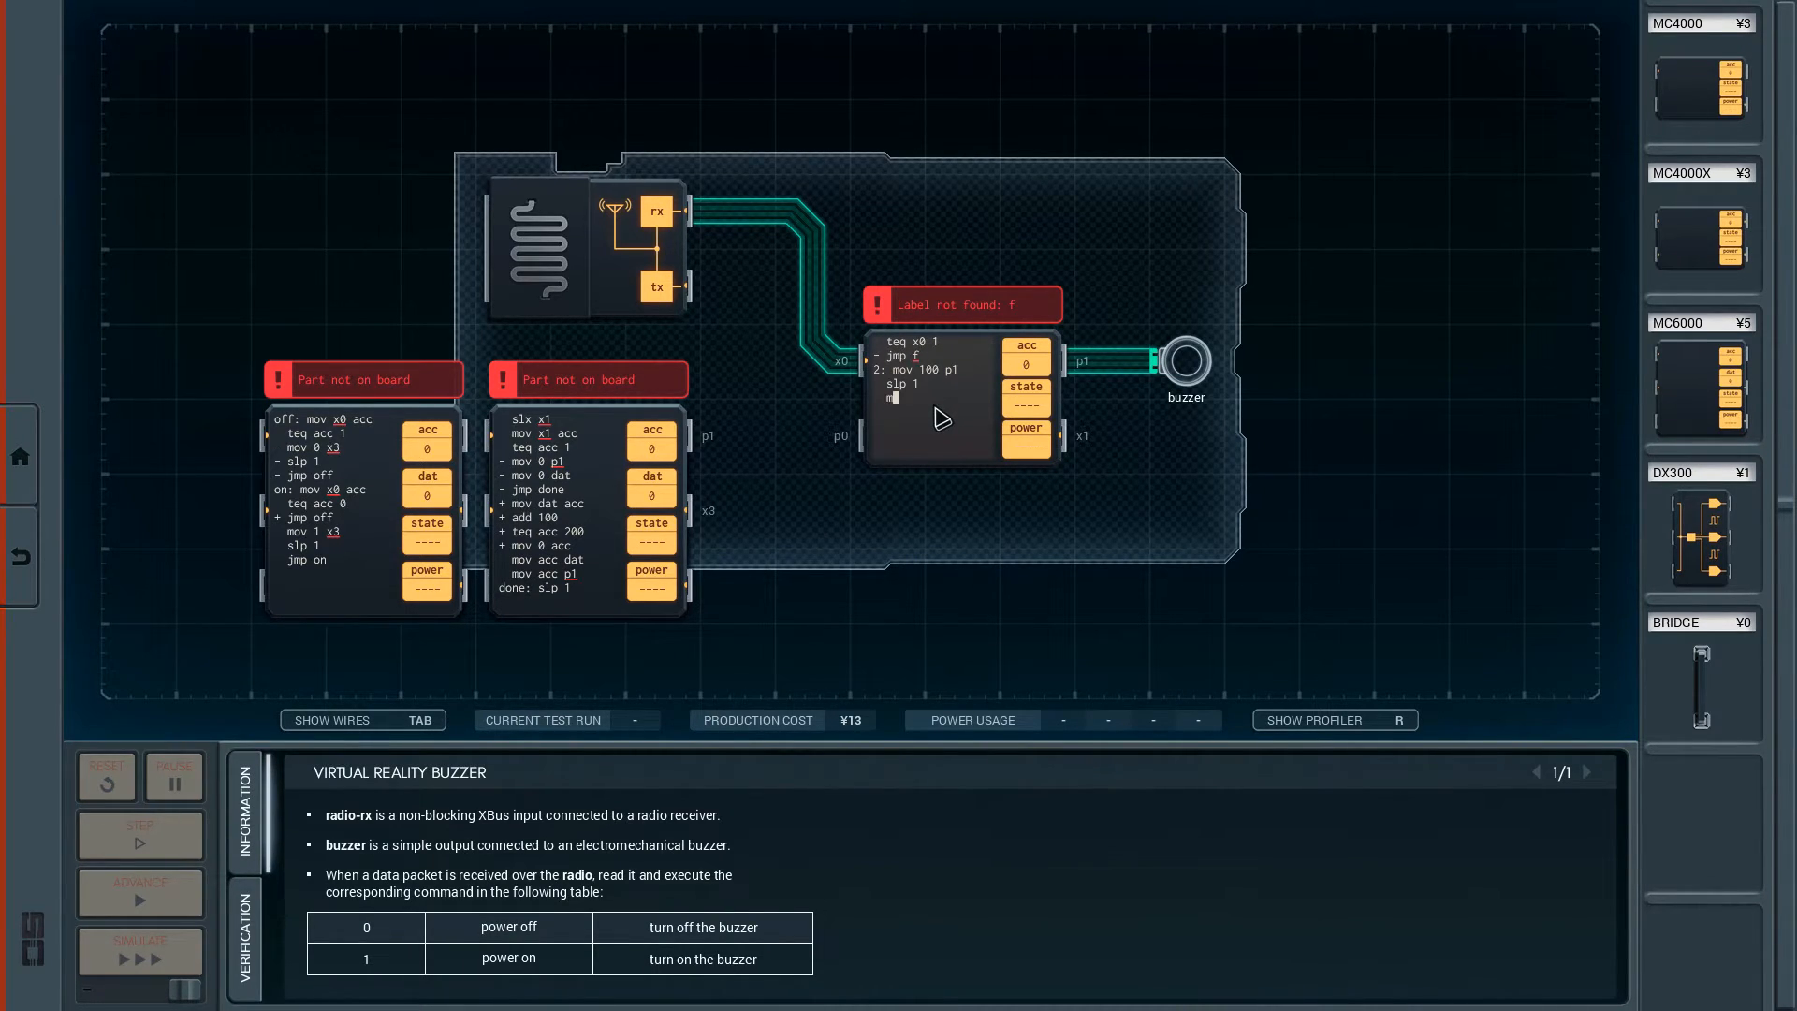
text(mov 0 p1)
text(slp 1)
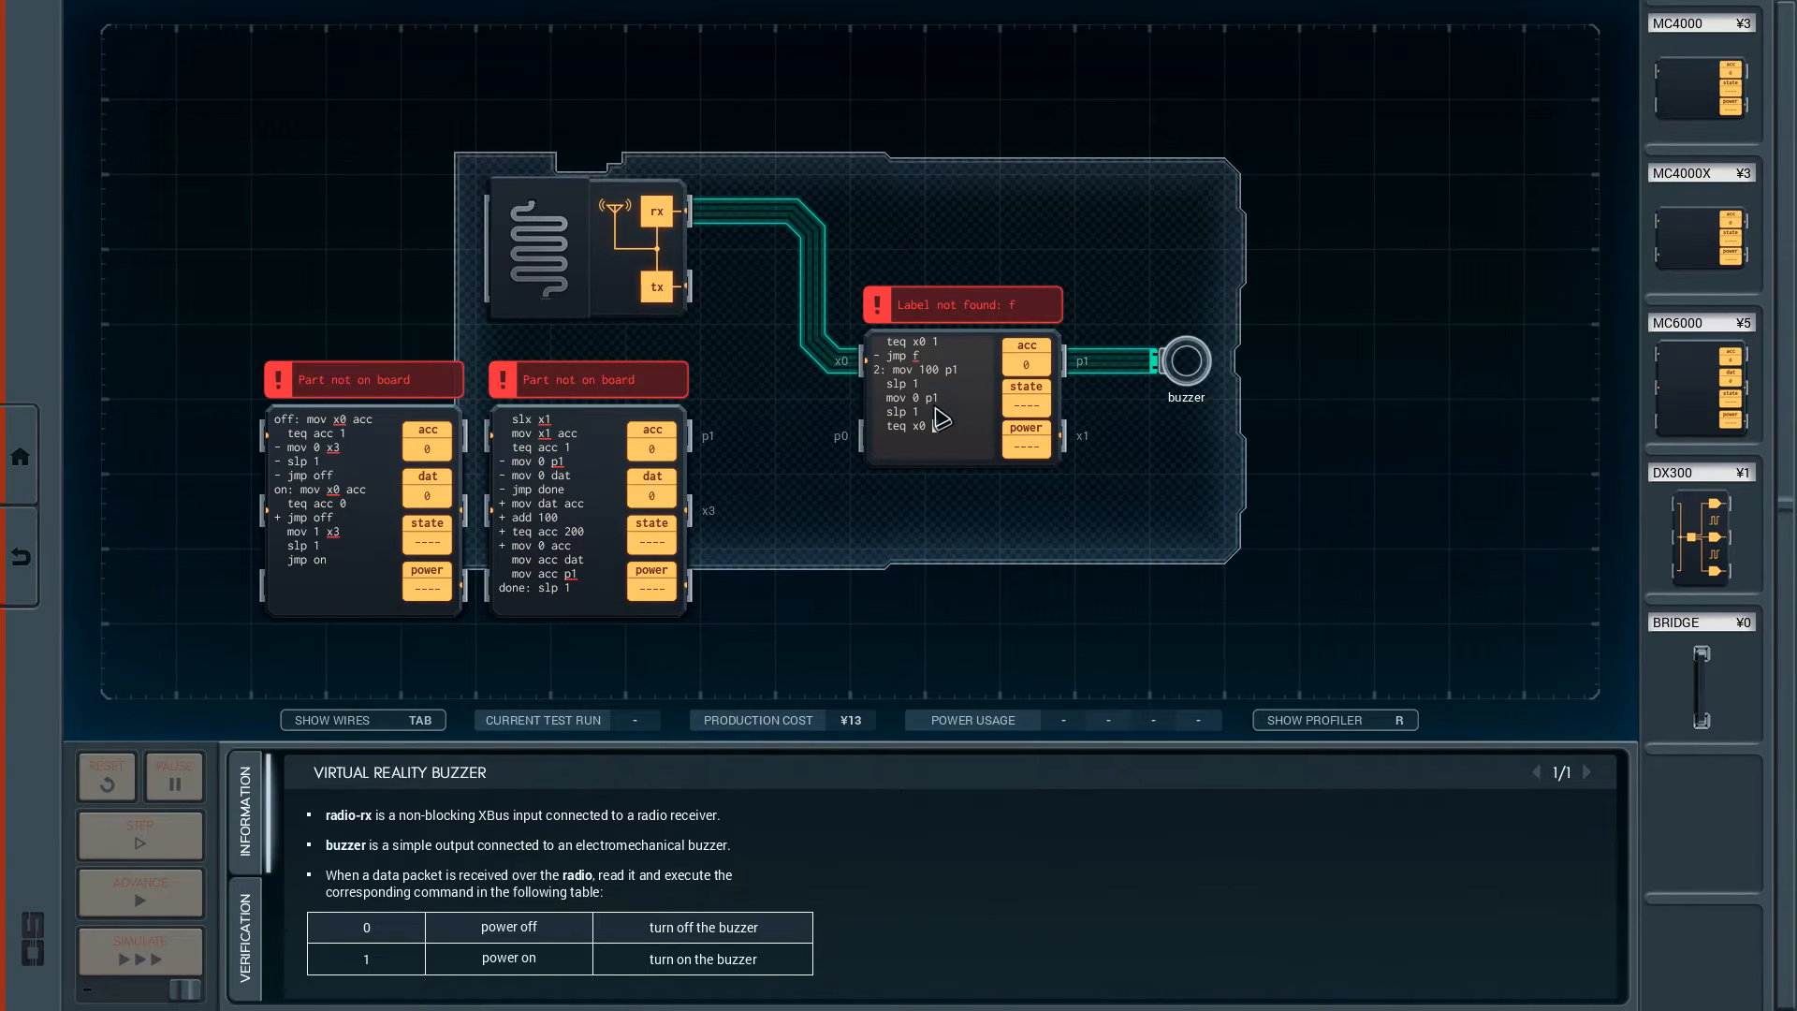
Finish teq x0 0 and define label f as slp 1, clearing the label error.
click(930, 425)
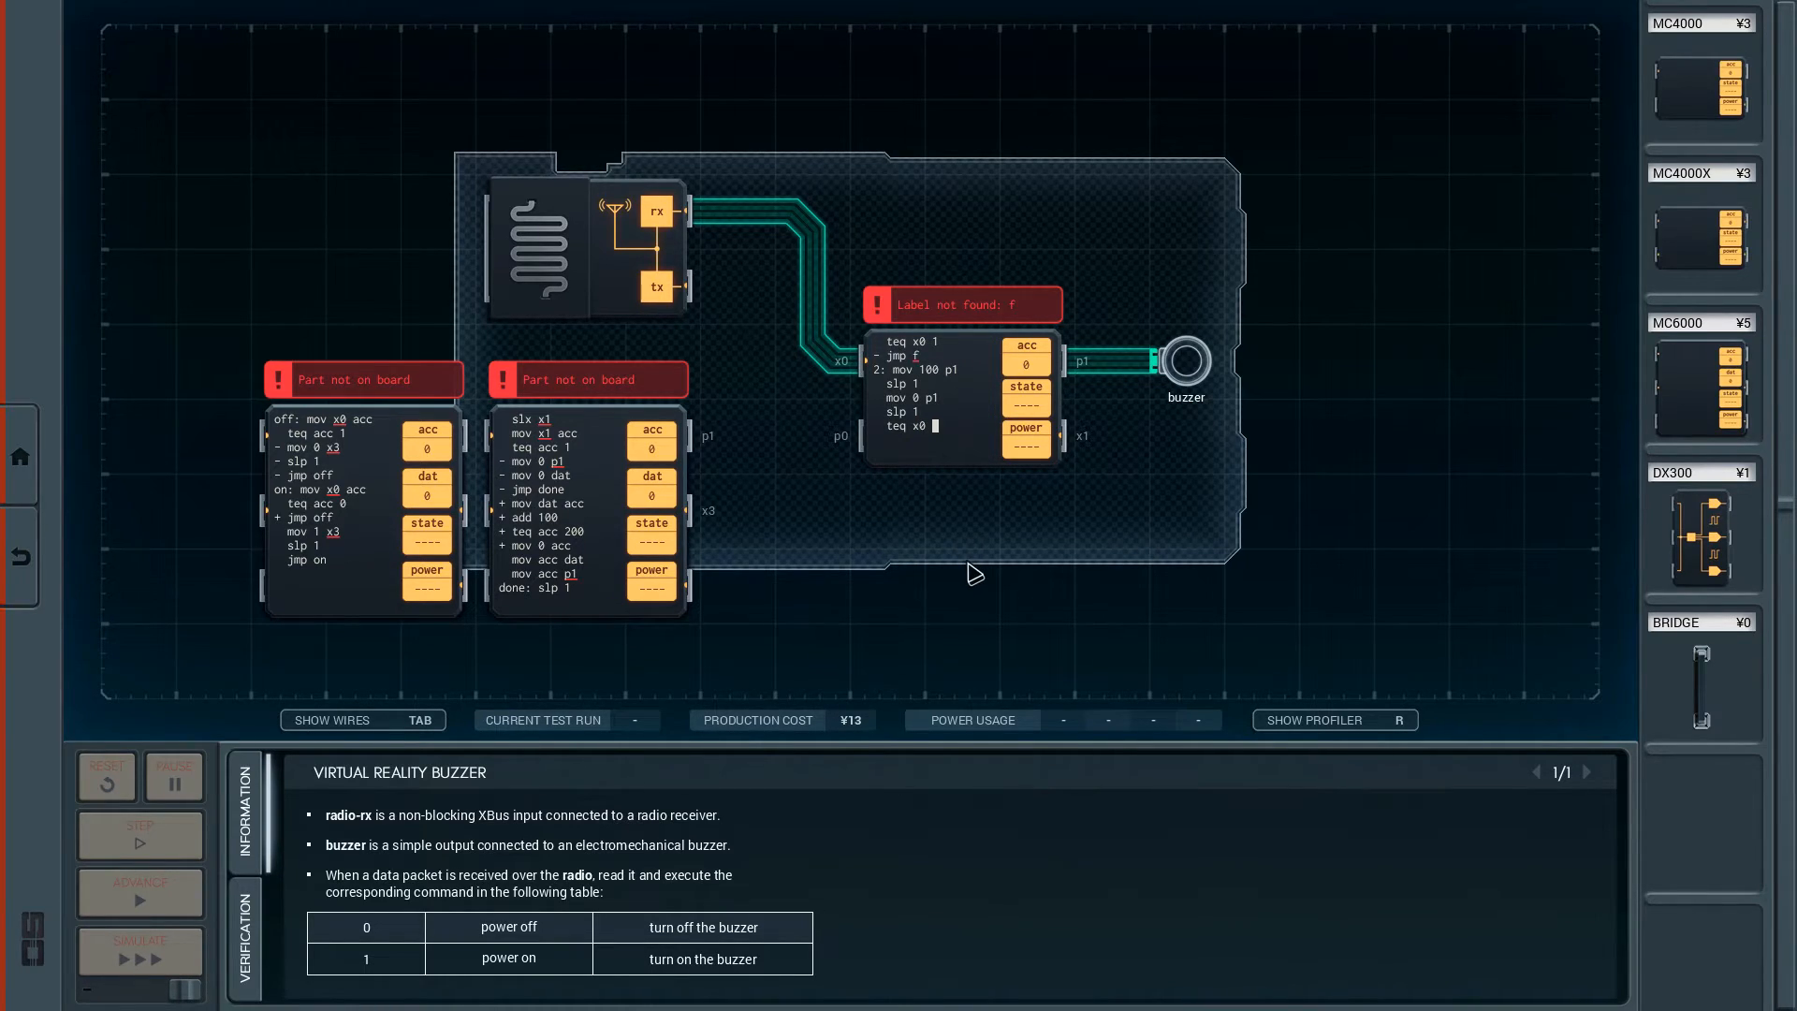
text(0)
click(934, 438)
text(- jmp 2)
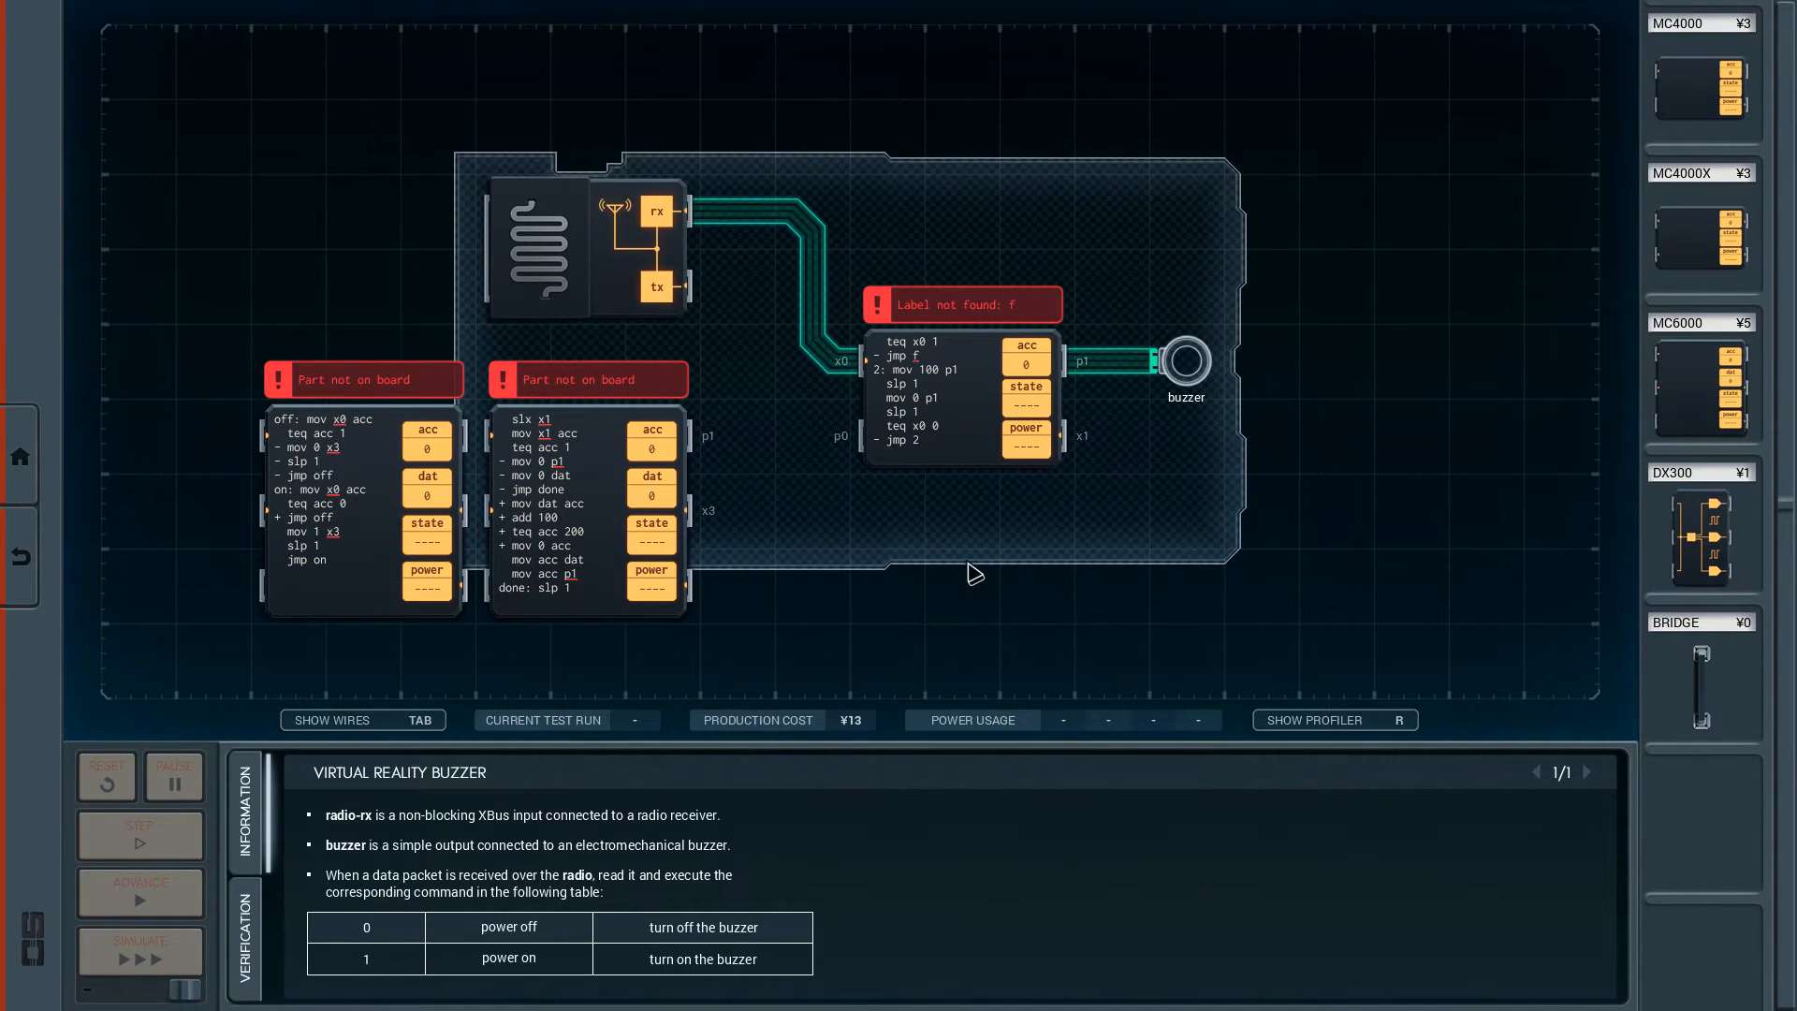
text(f: slp 1)
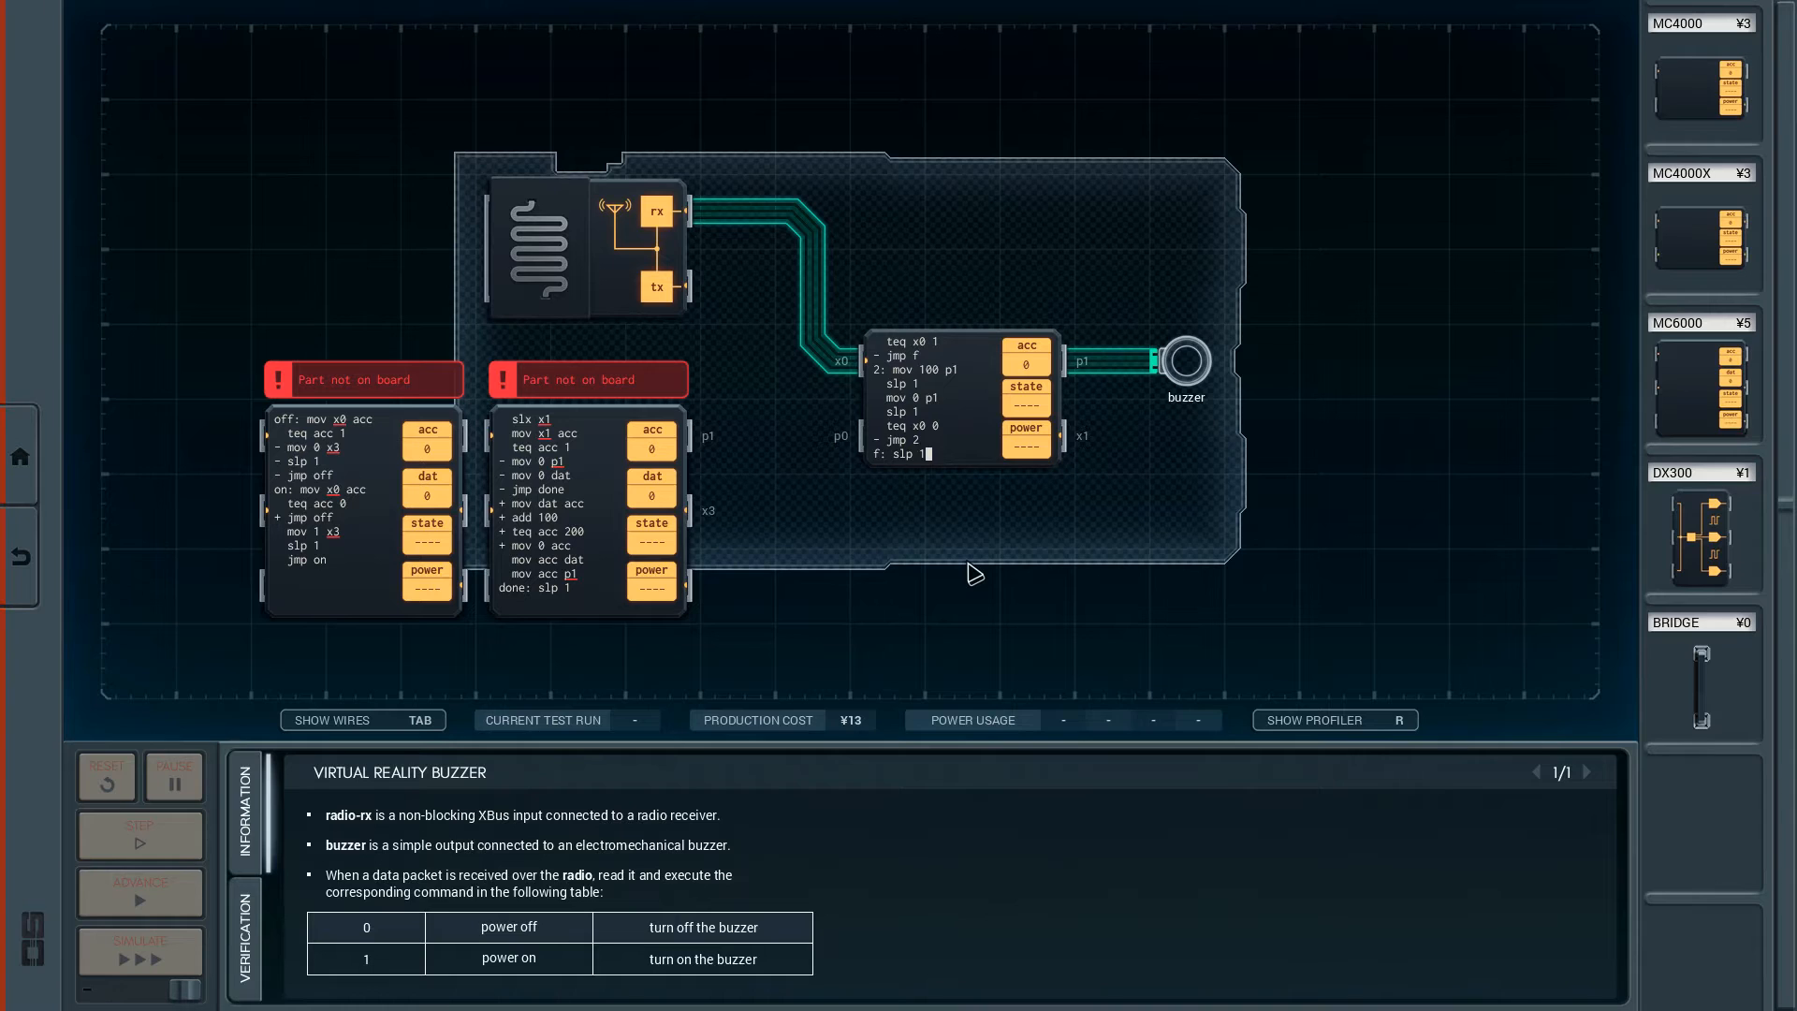
mouse_move(940, 483)
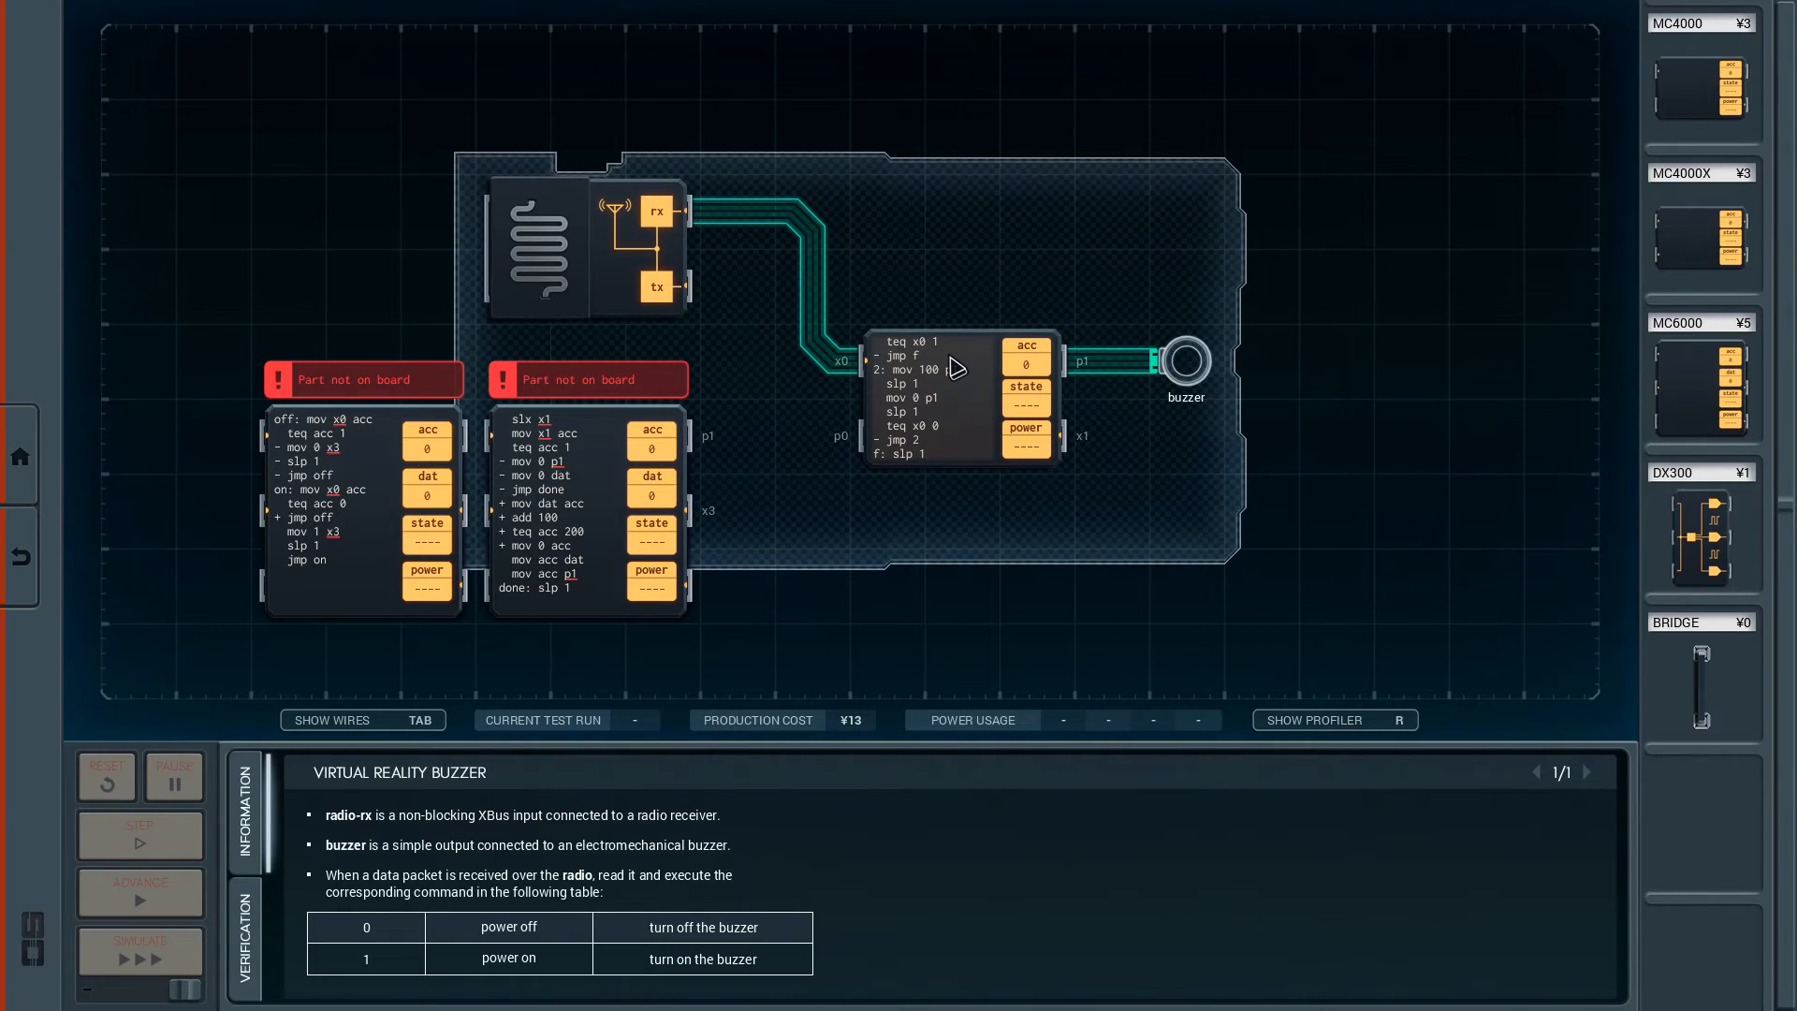
Switch the bottom panel back to the expected radio and buzzer signals.
click(245, 939)
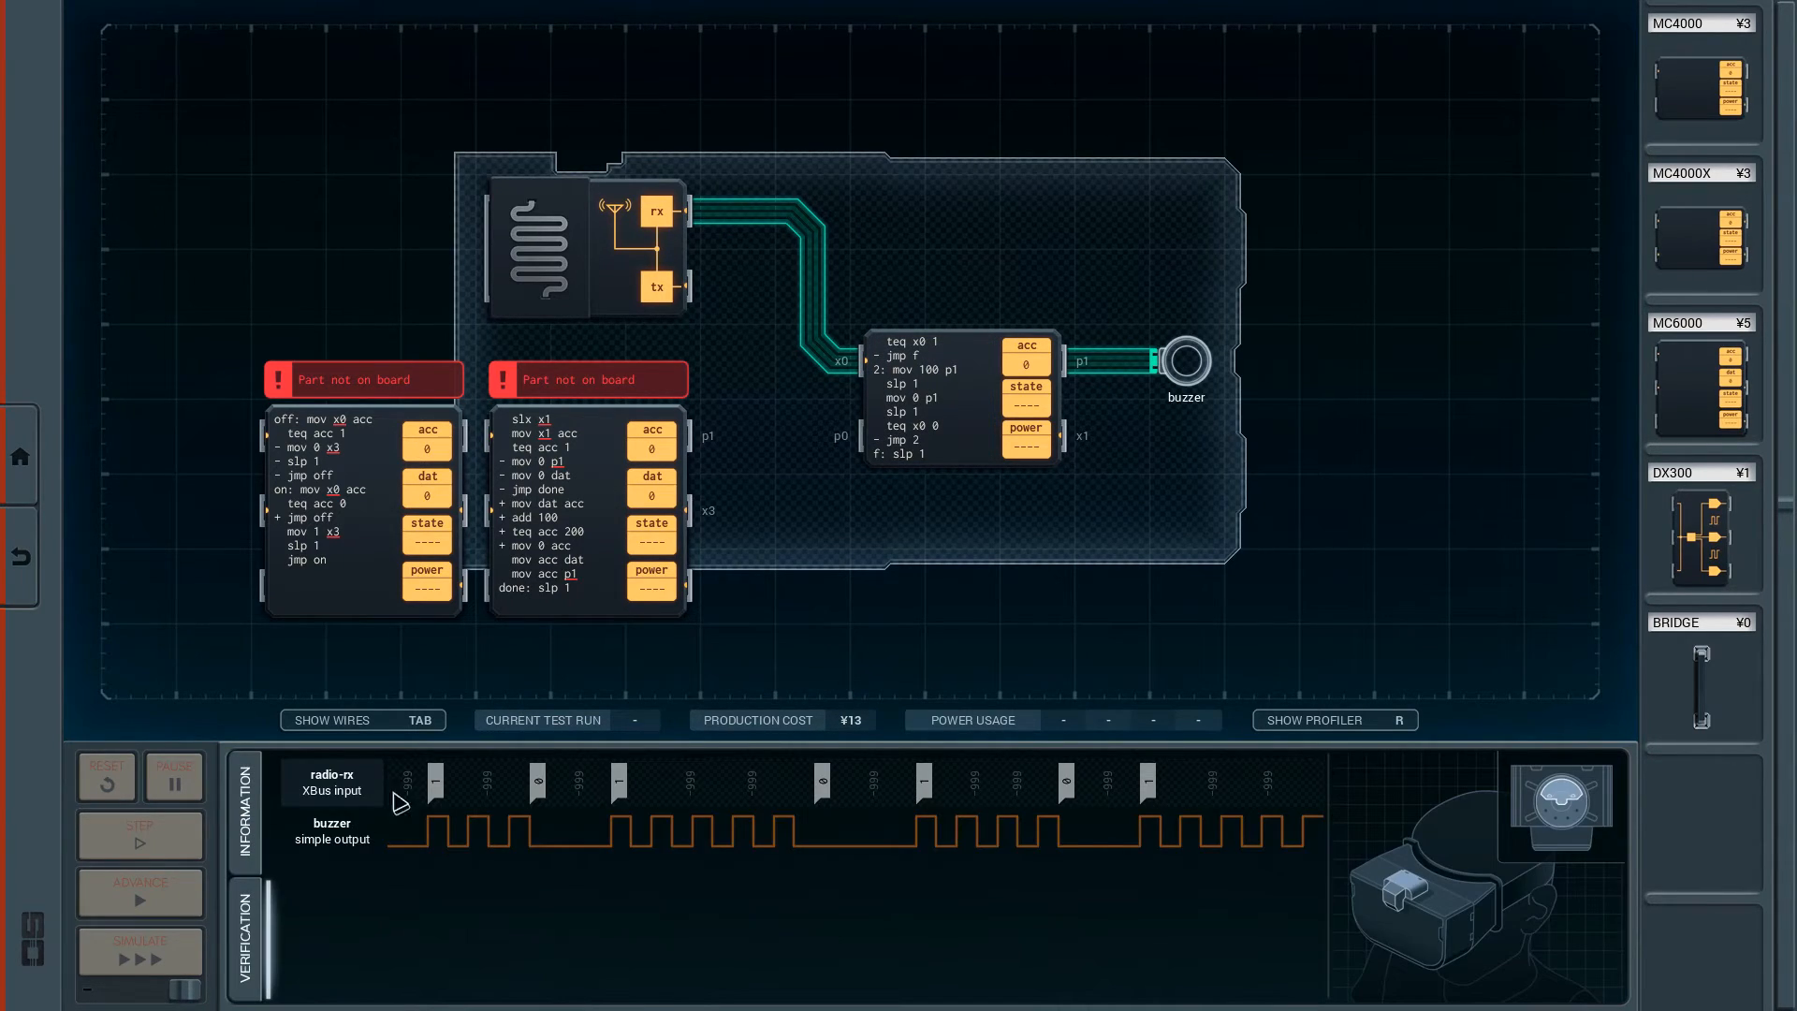
mouse_move(899, 367)
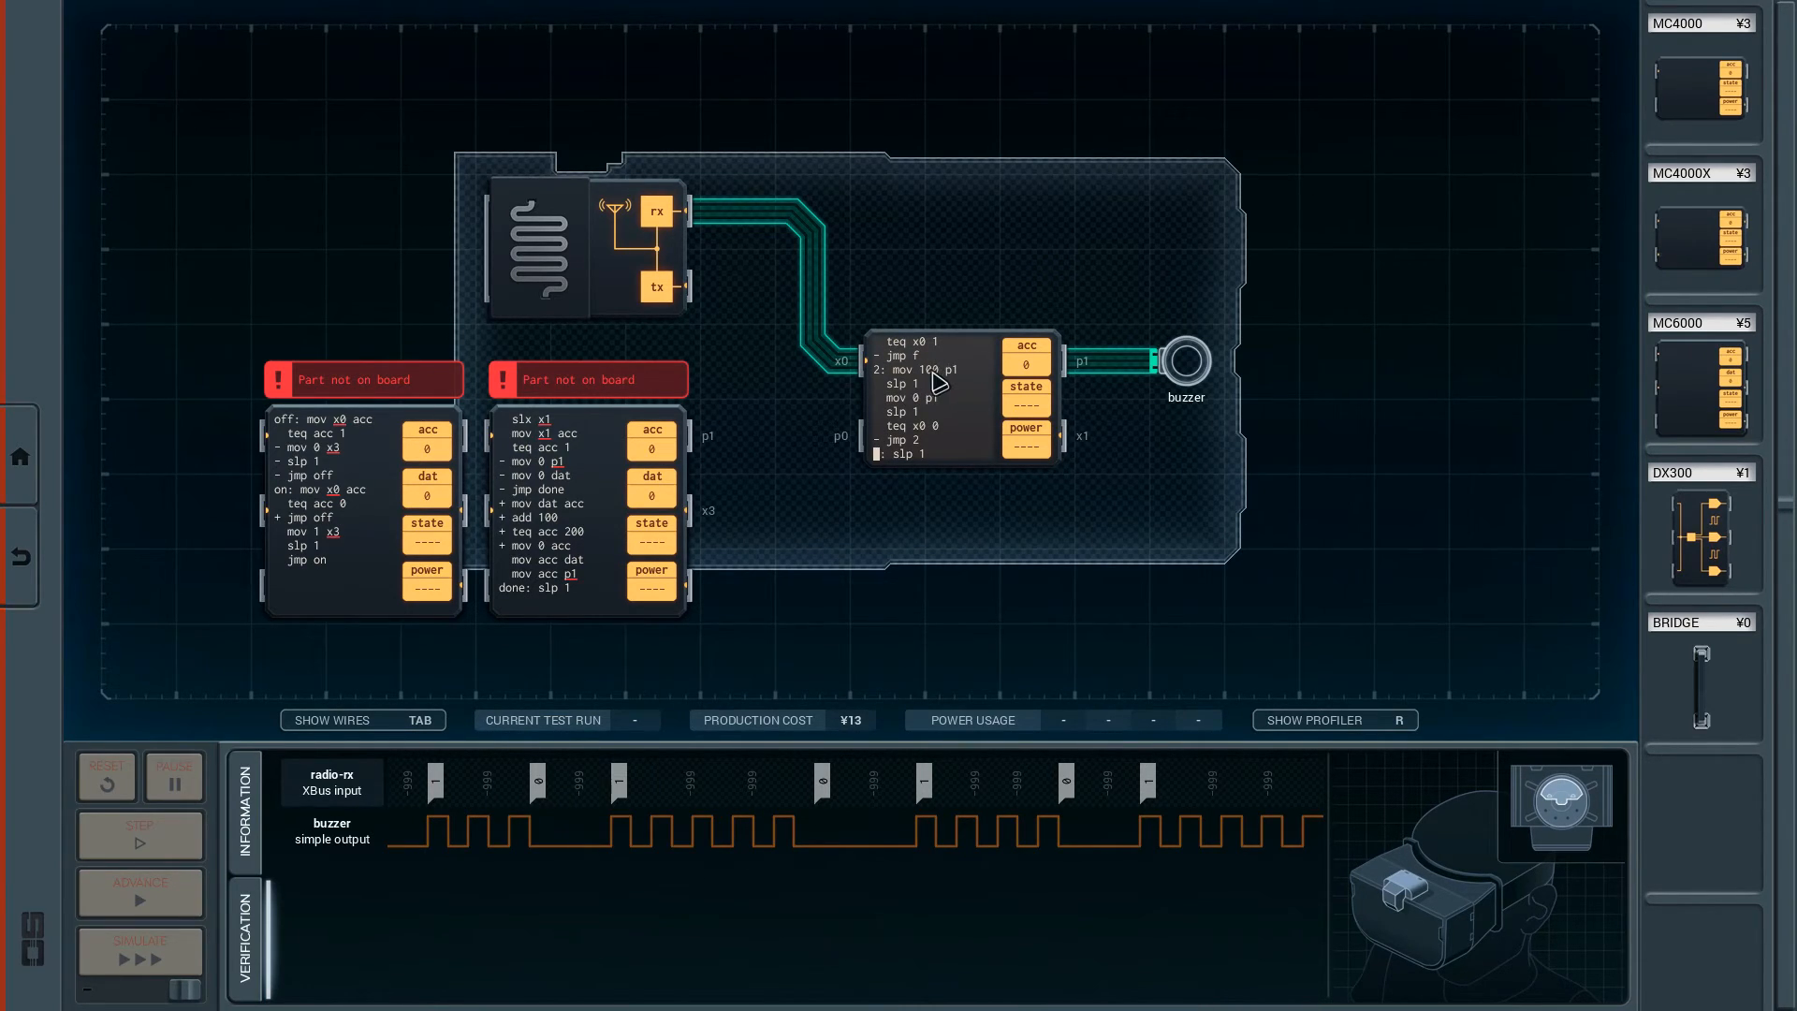
mouse_move(941, 430)
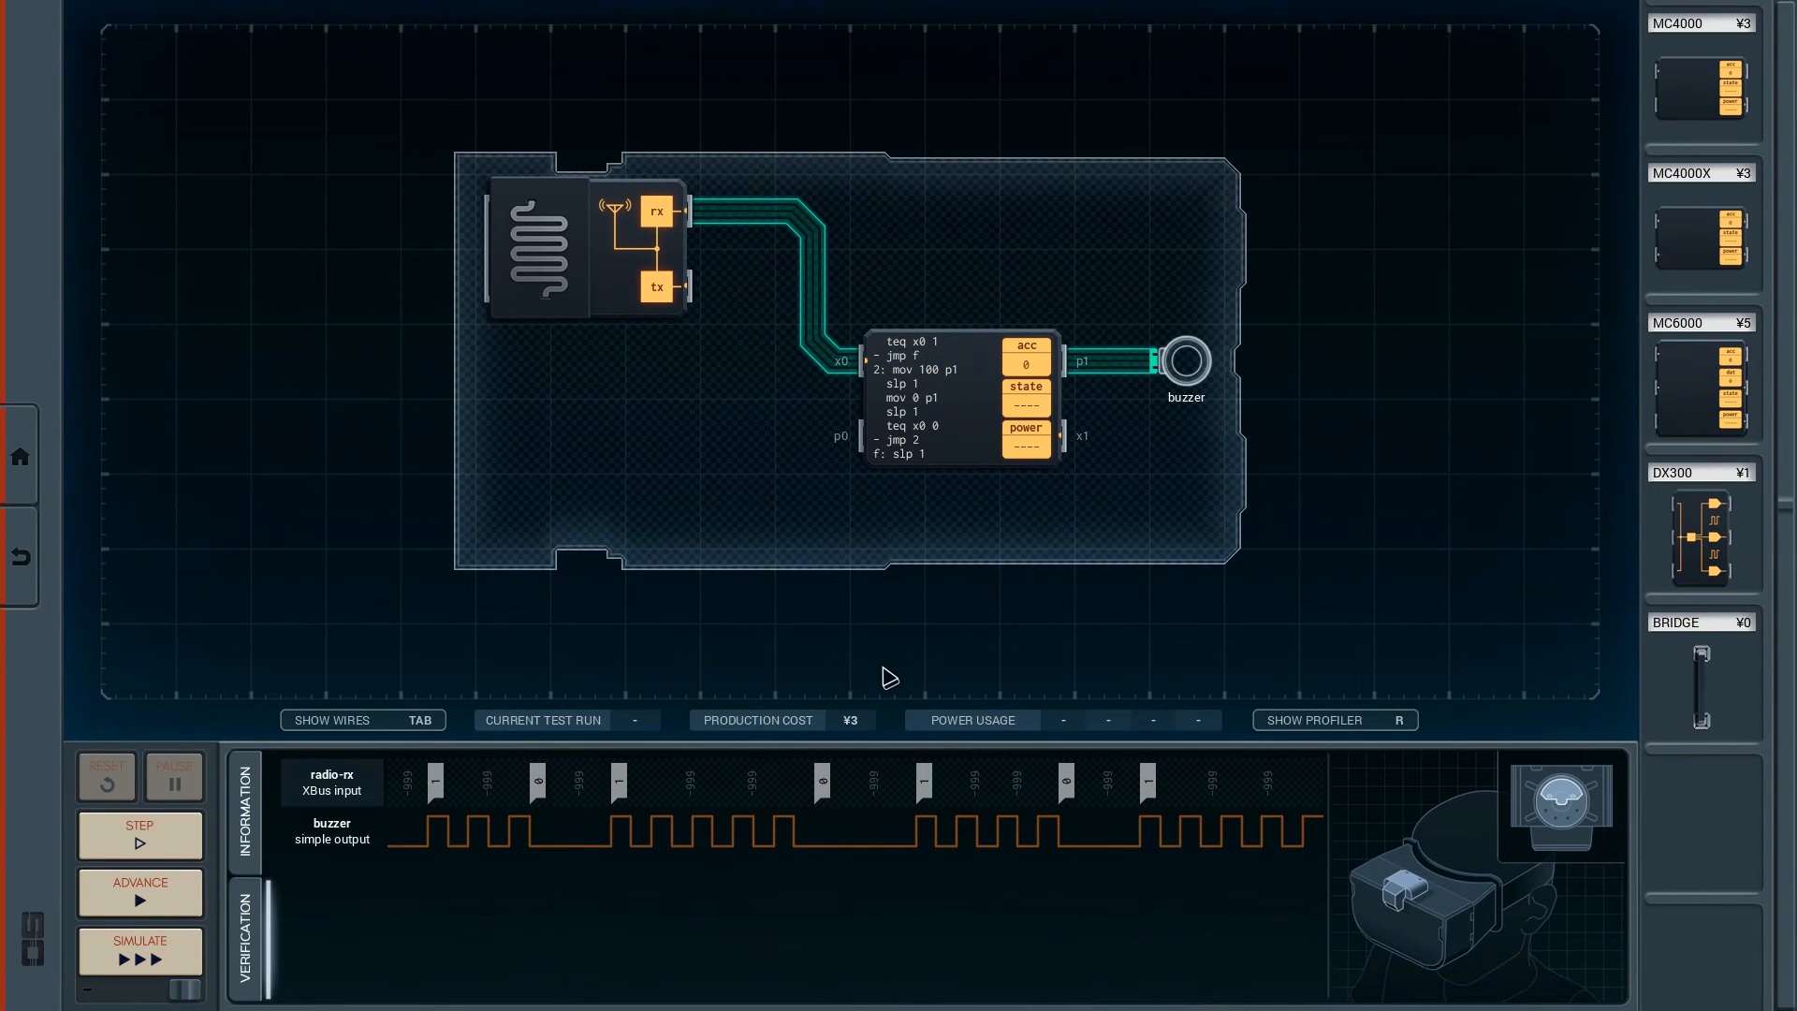
Simulate all test cases until verification completes at ¥3 cost and 132 power.
click(138, 951)
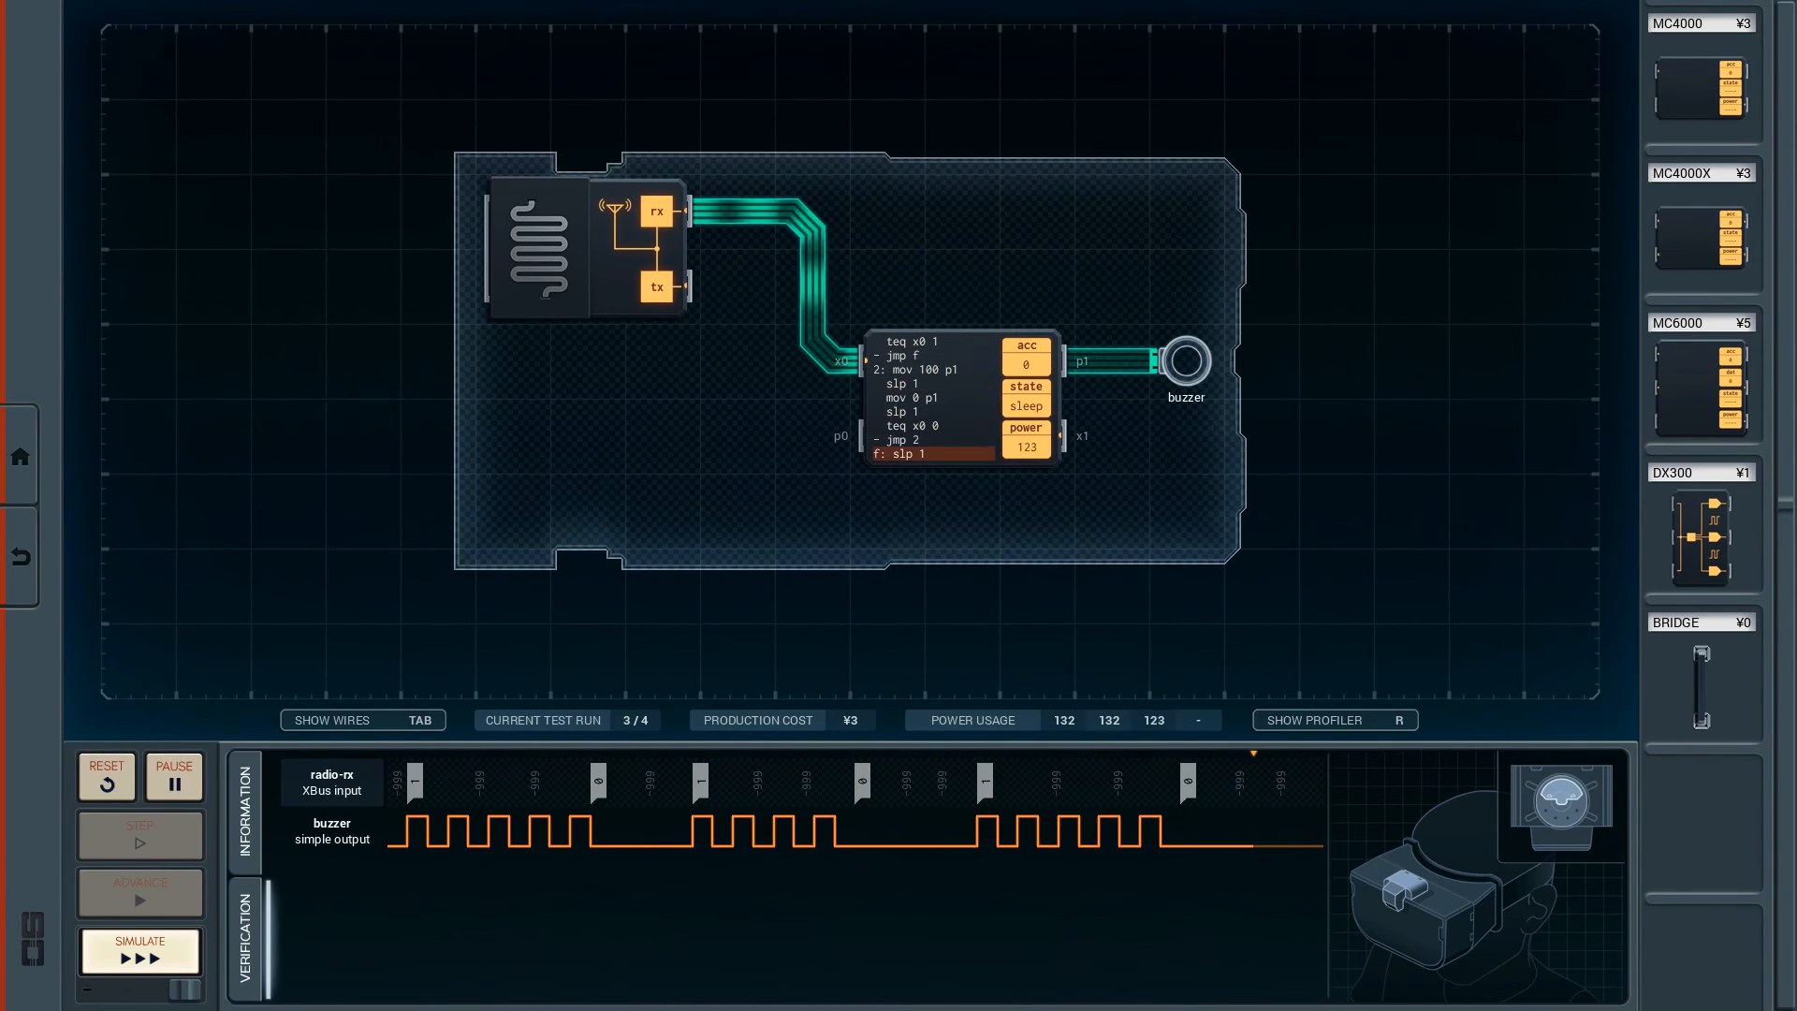
click(138, 950)
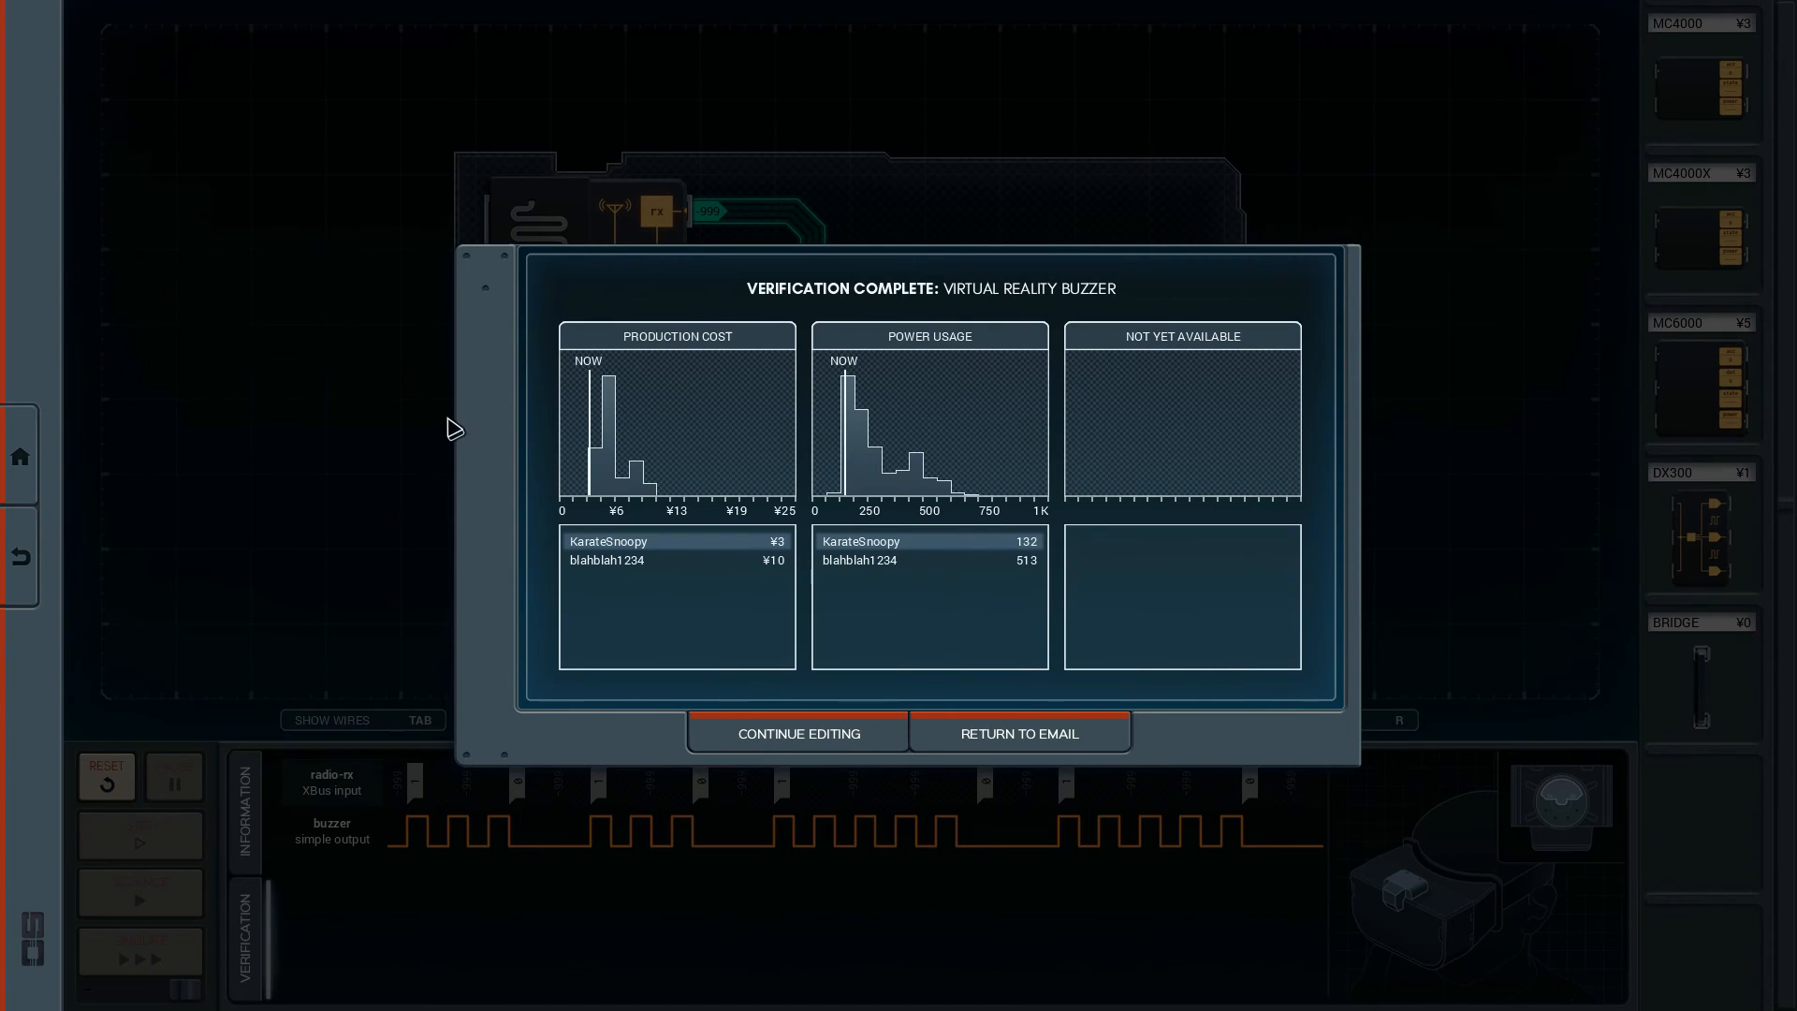
mouse_move(423, 412)
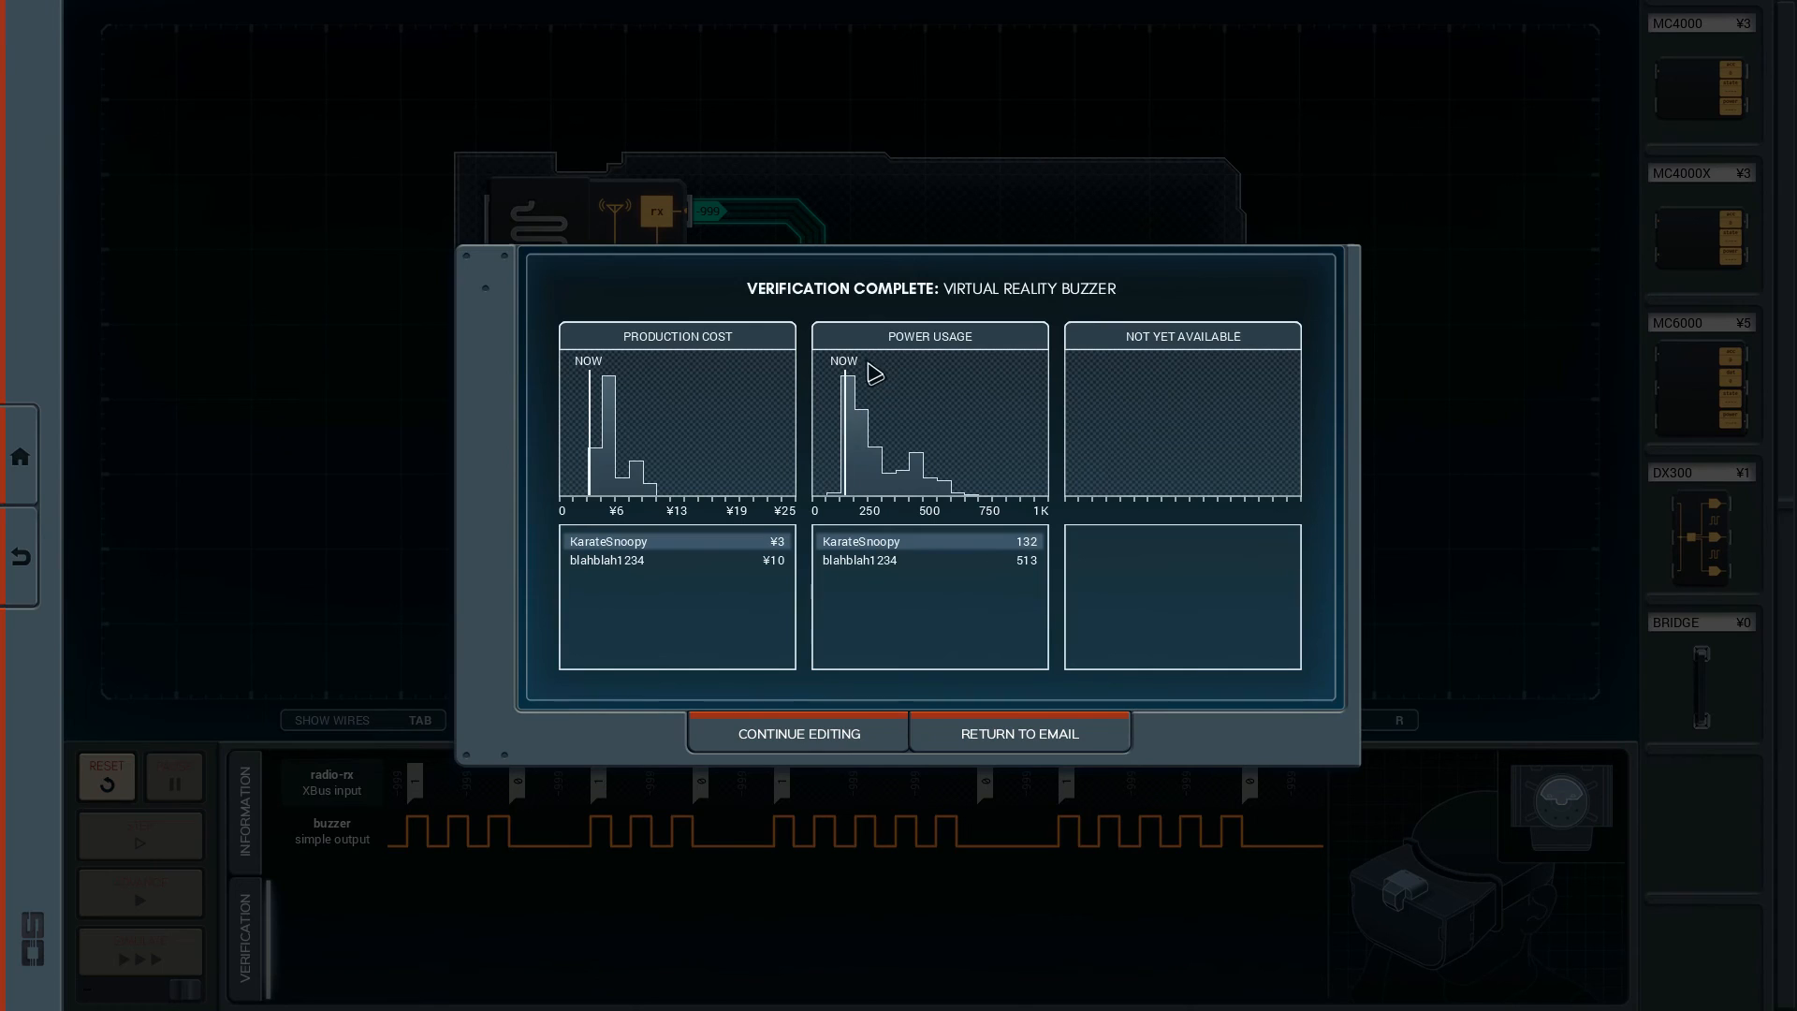
mouse_move(599, 438)
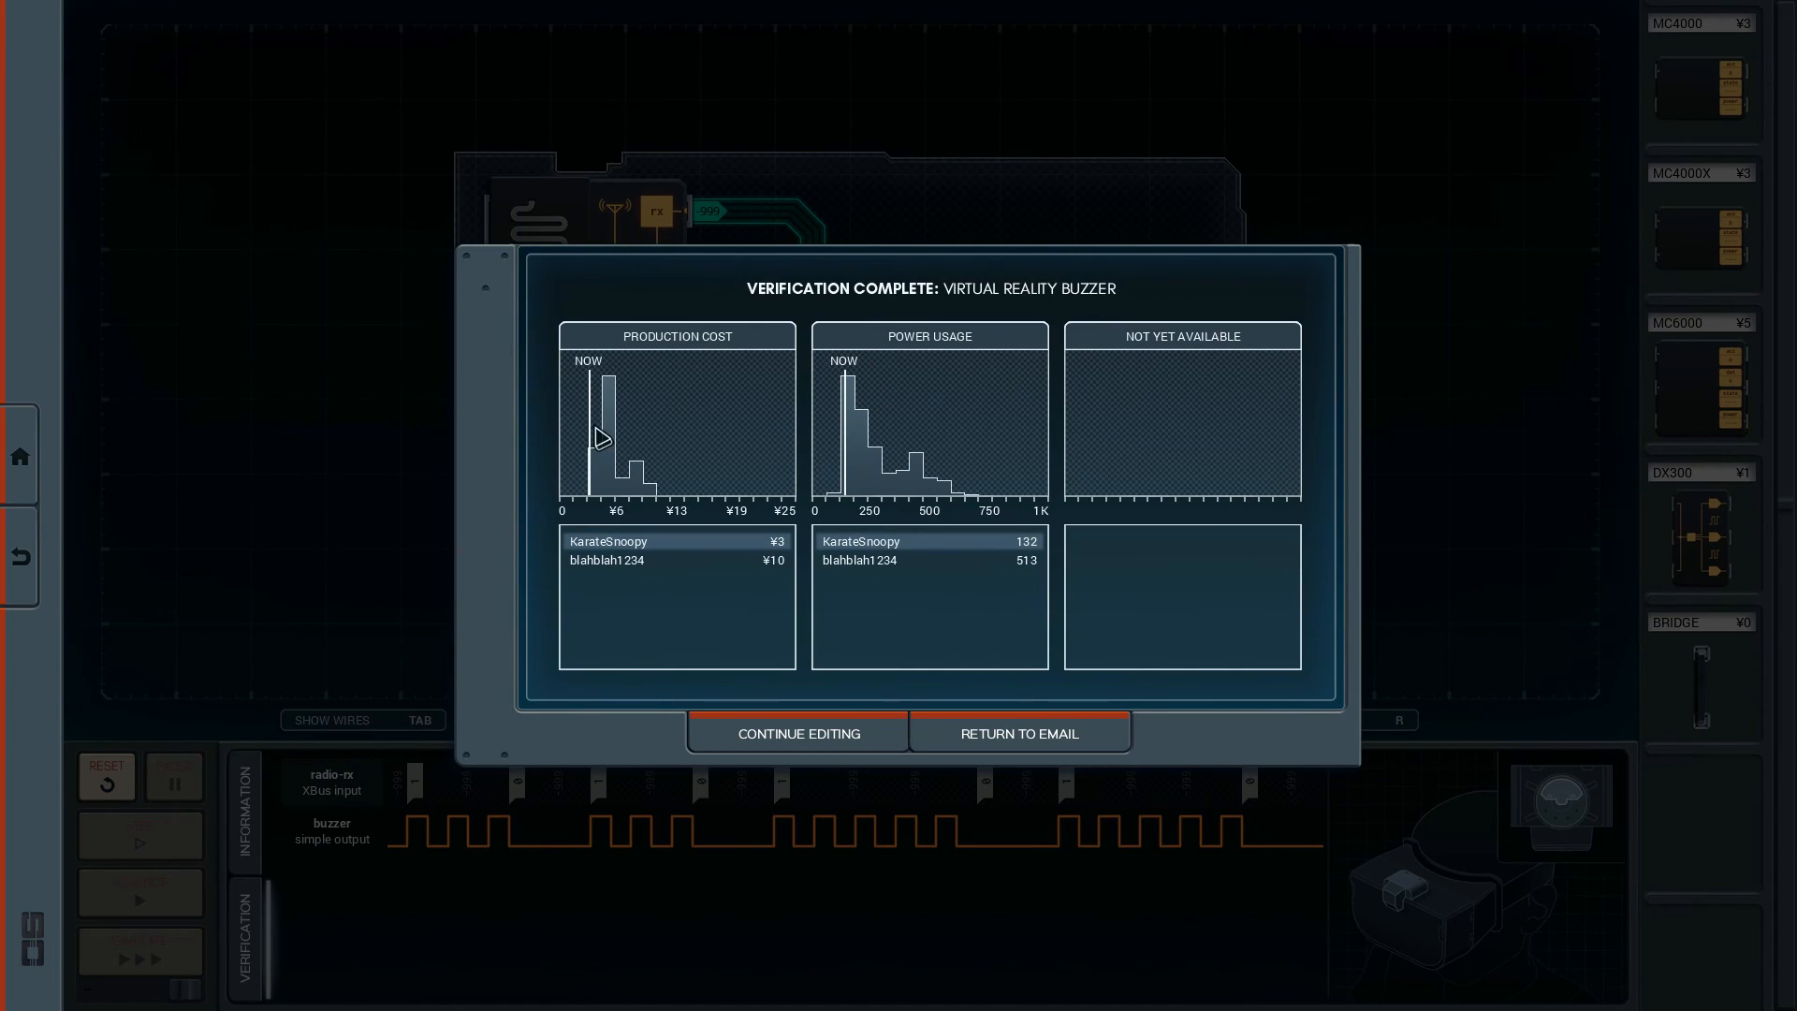
mouse_move(704, 419)
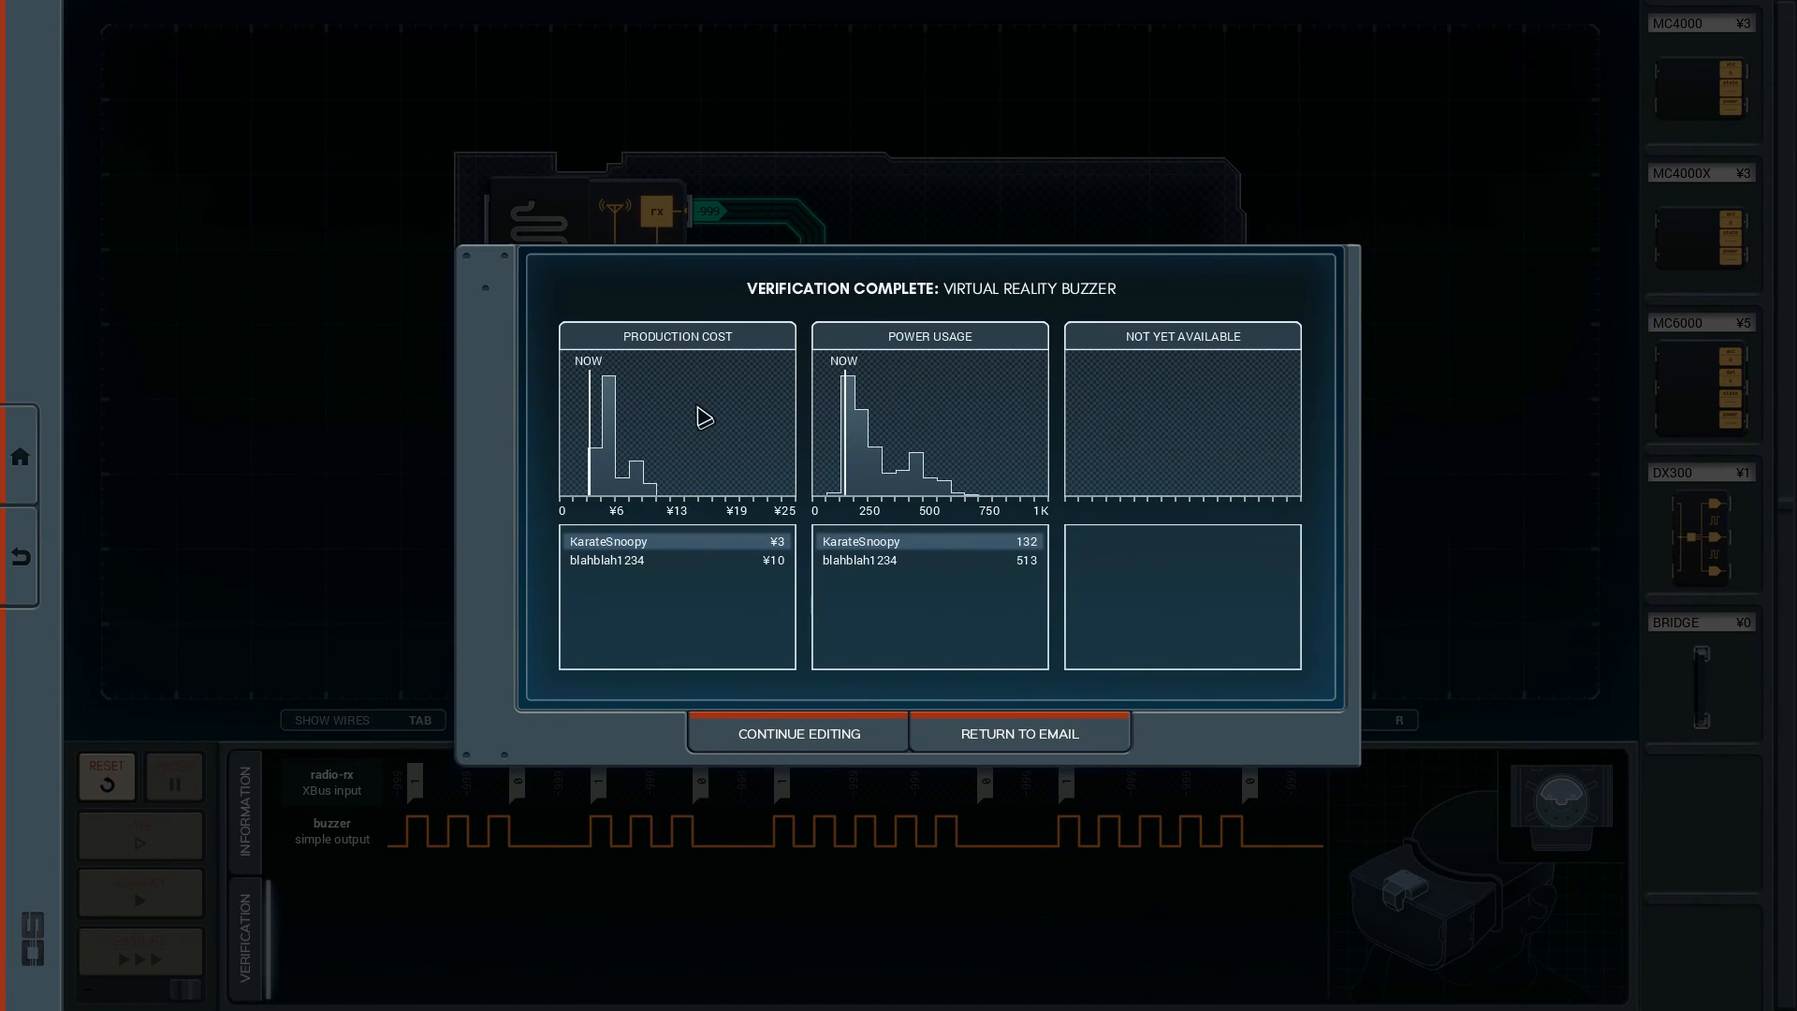
mouse_move(180, 586)
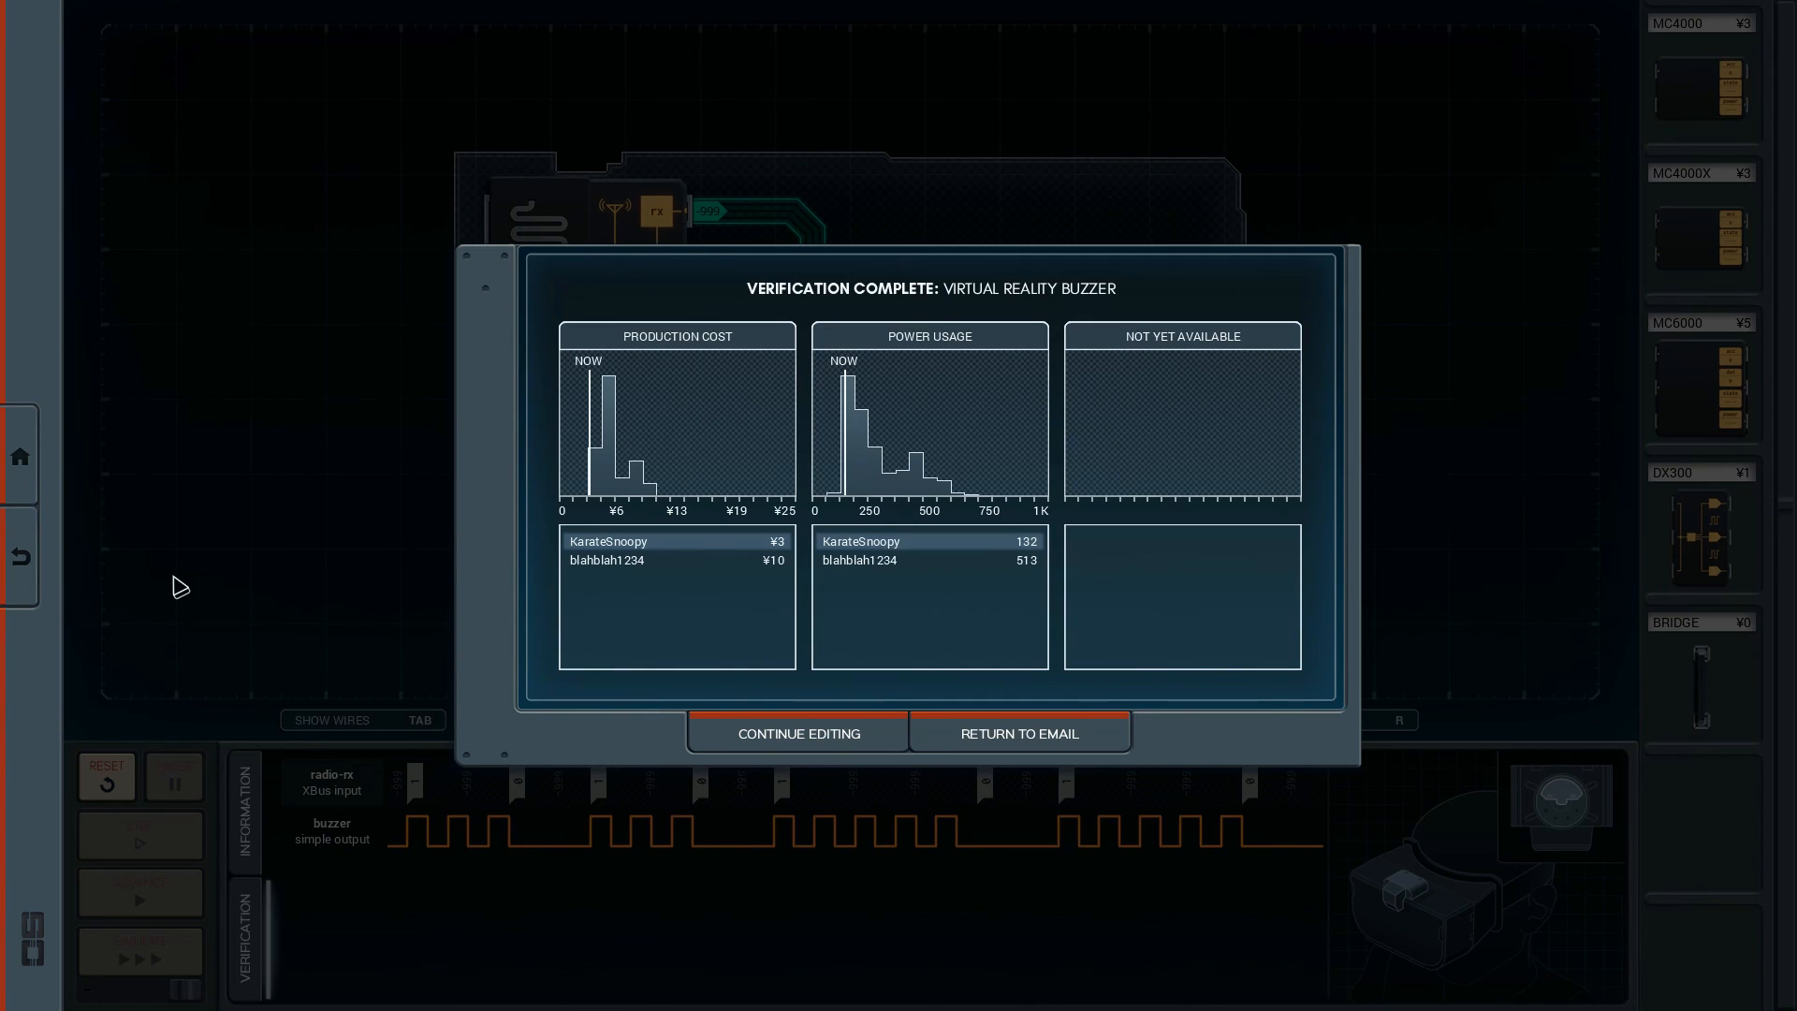